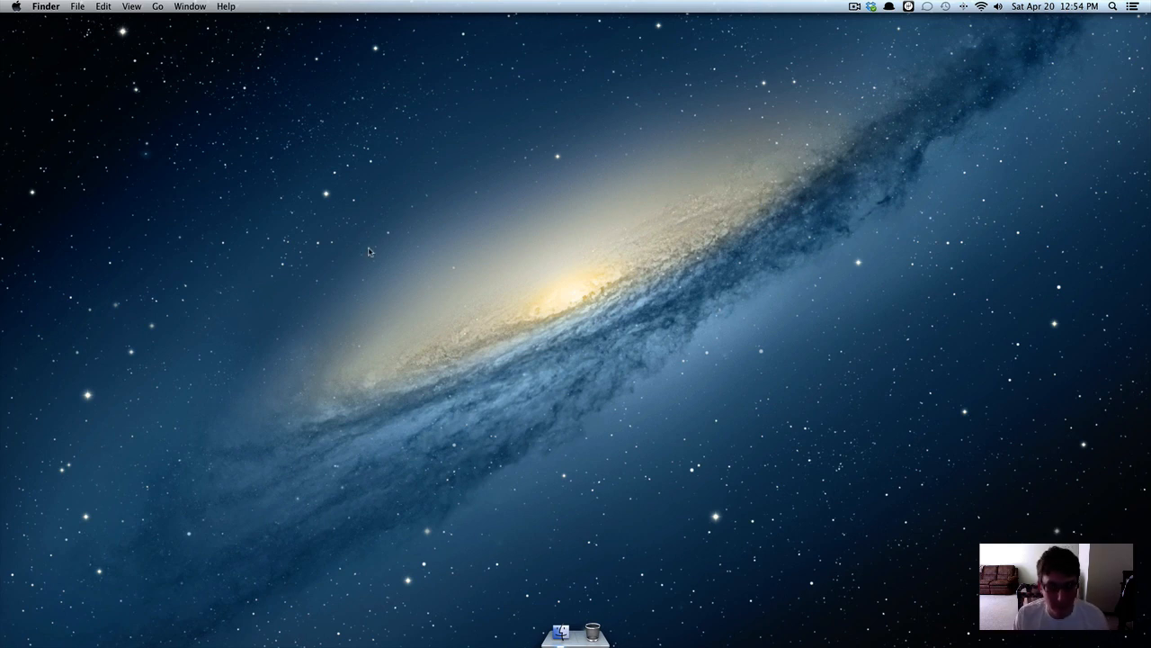
Open meteor.com in Chrome and follow the Documentation link to docs.meteor.com
text(ch)
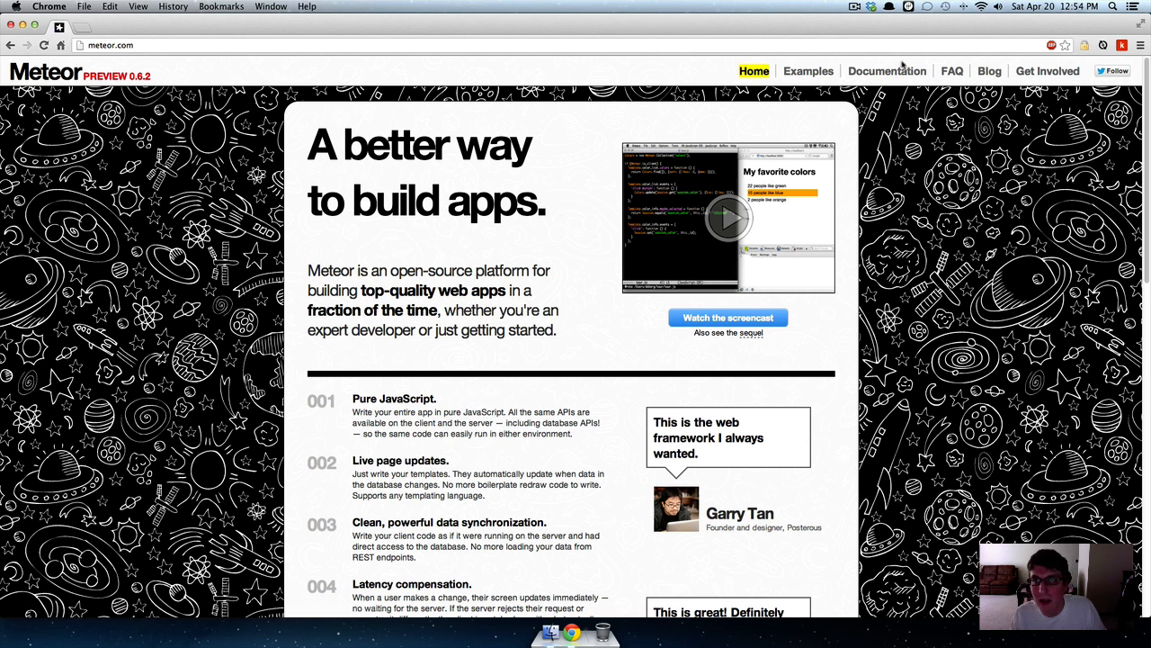
click(887, 72)
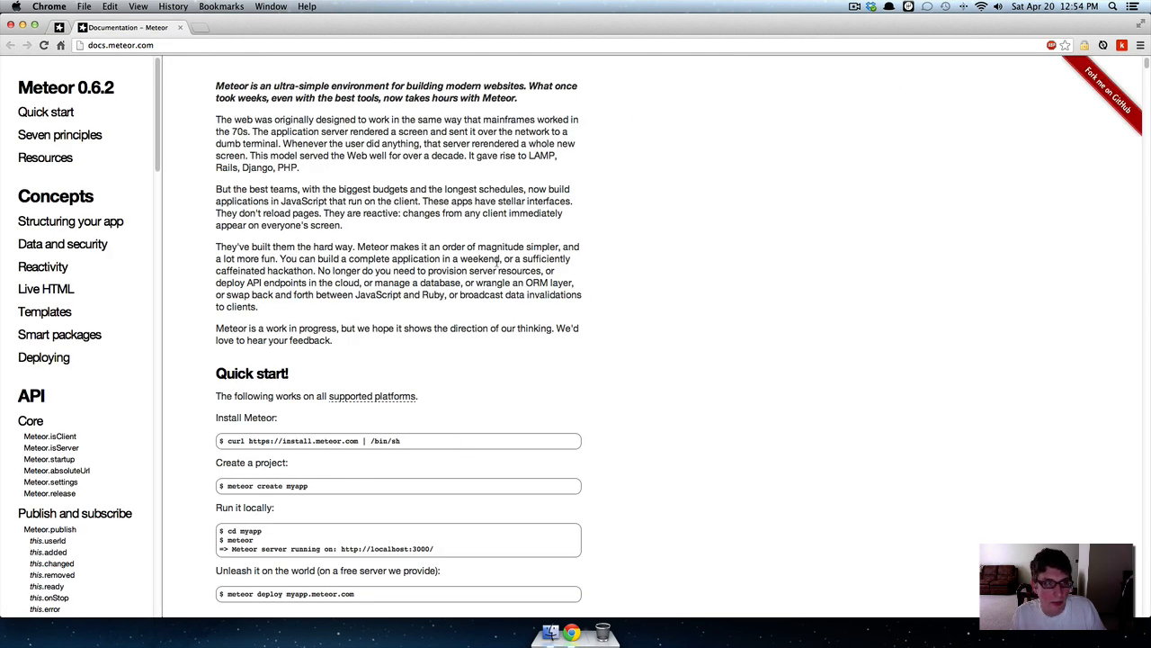
text(teor.com | /bin/sh)
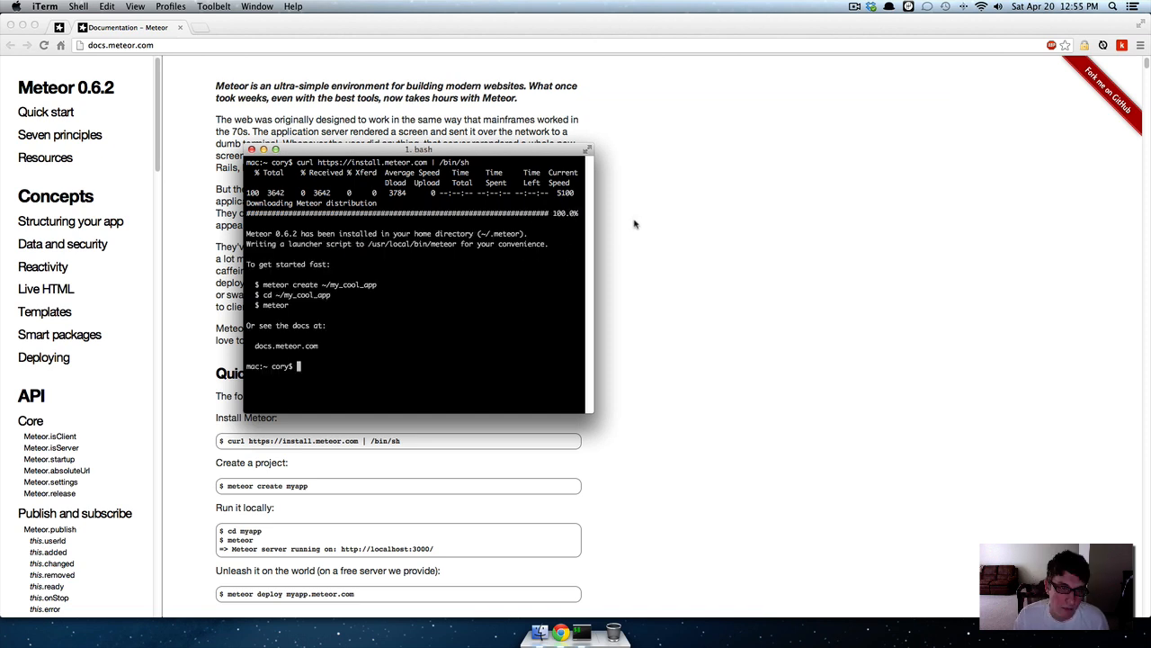
mouse_move(431, 356)
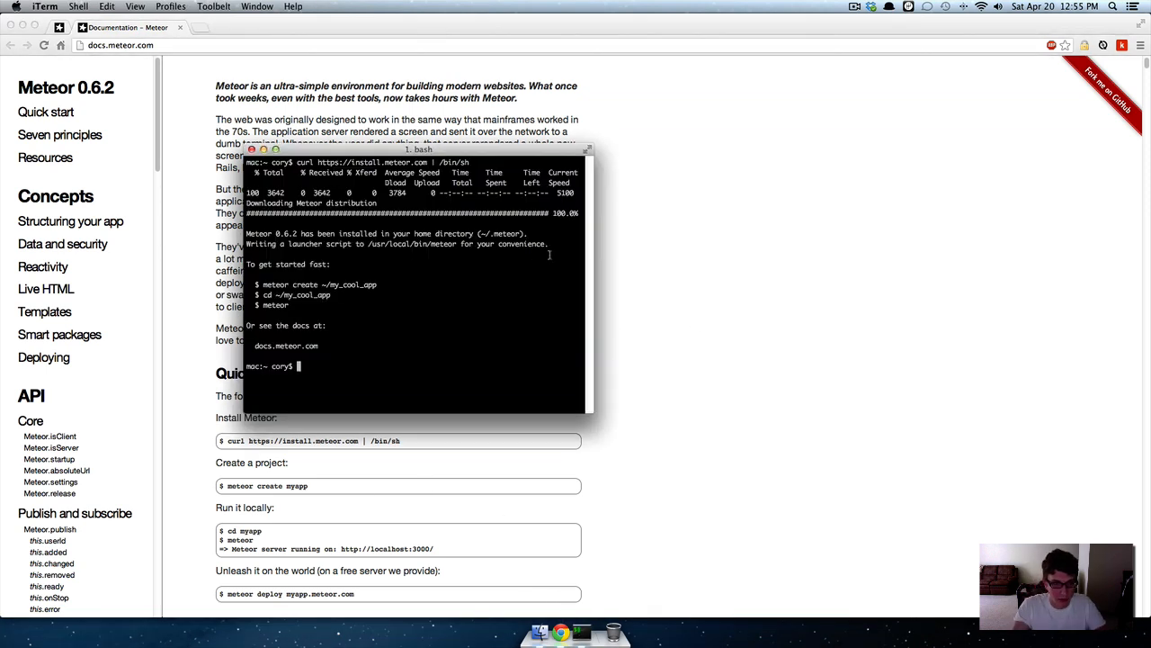
List the home folder, move into Sites and make a new MeteorTest folder
text(ls)
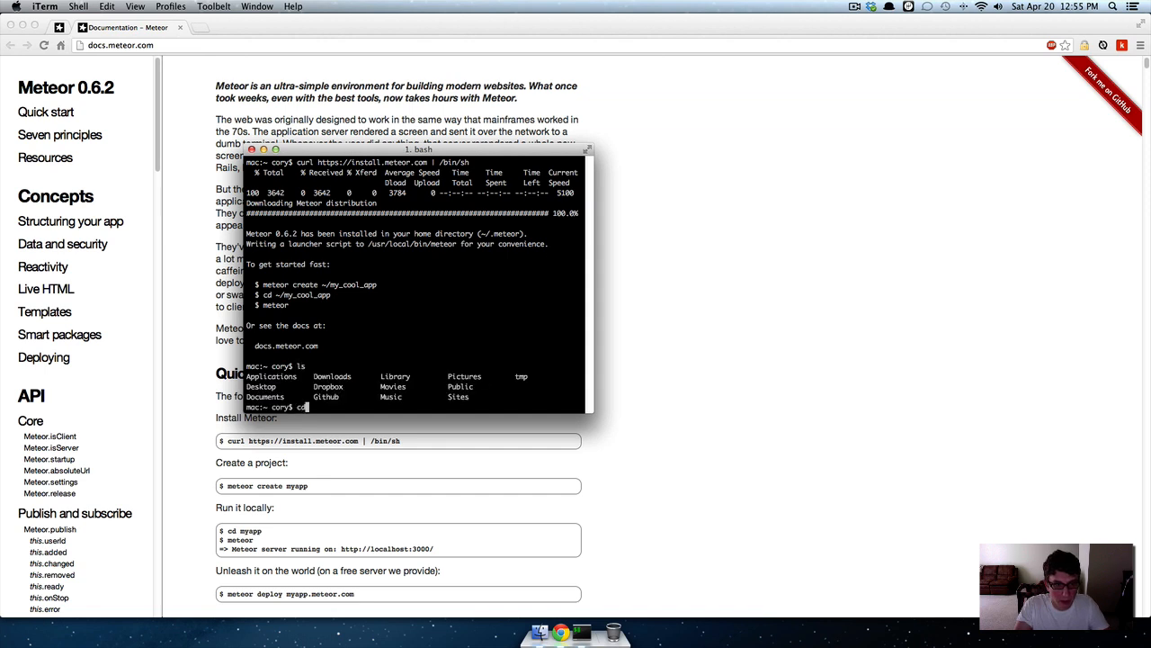
text(s)
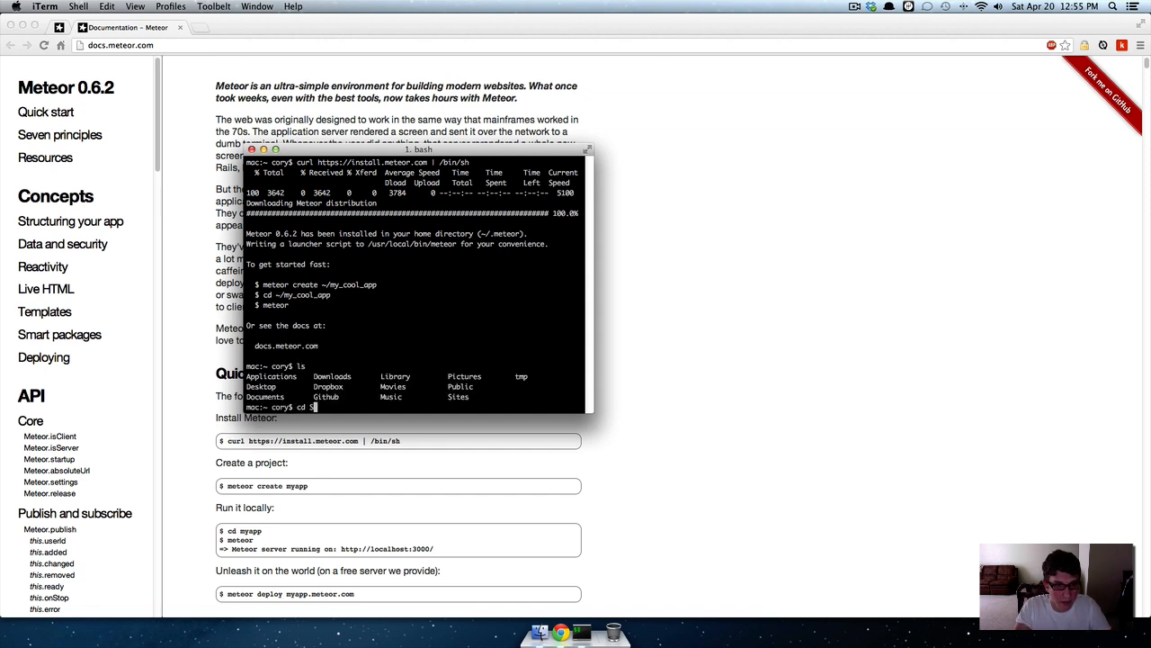
text(ites/)
text(ls)
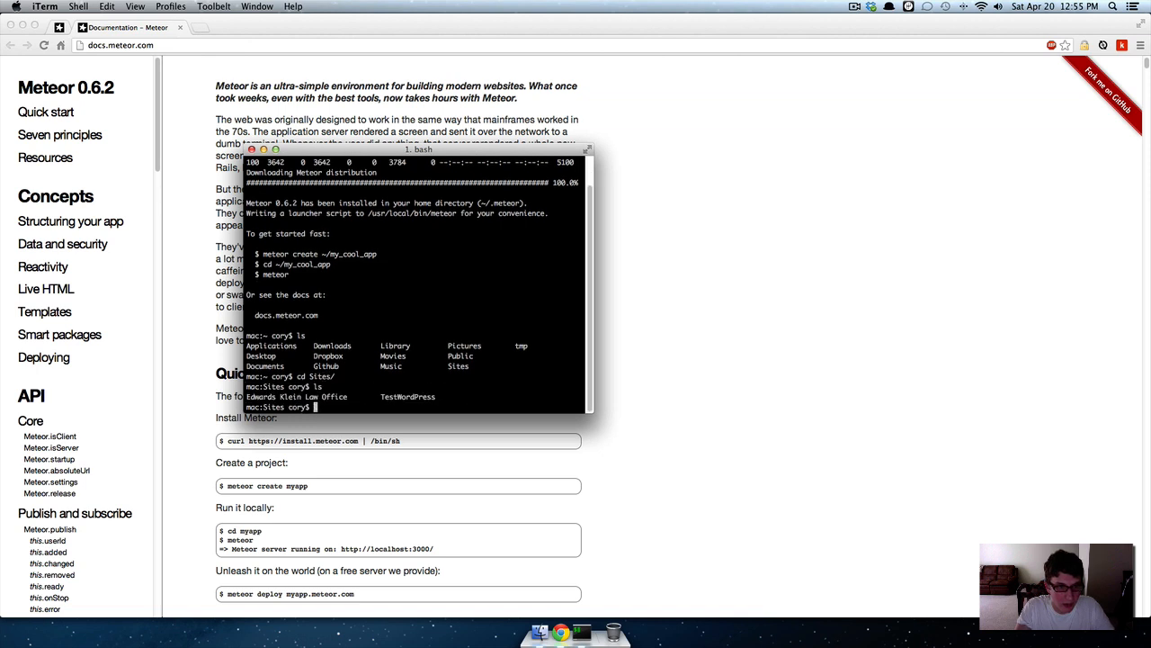
text(cd)
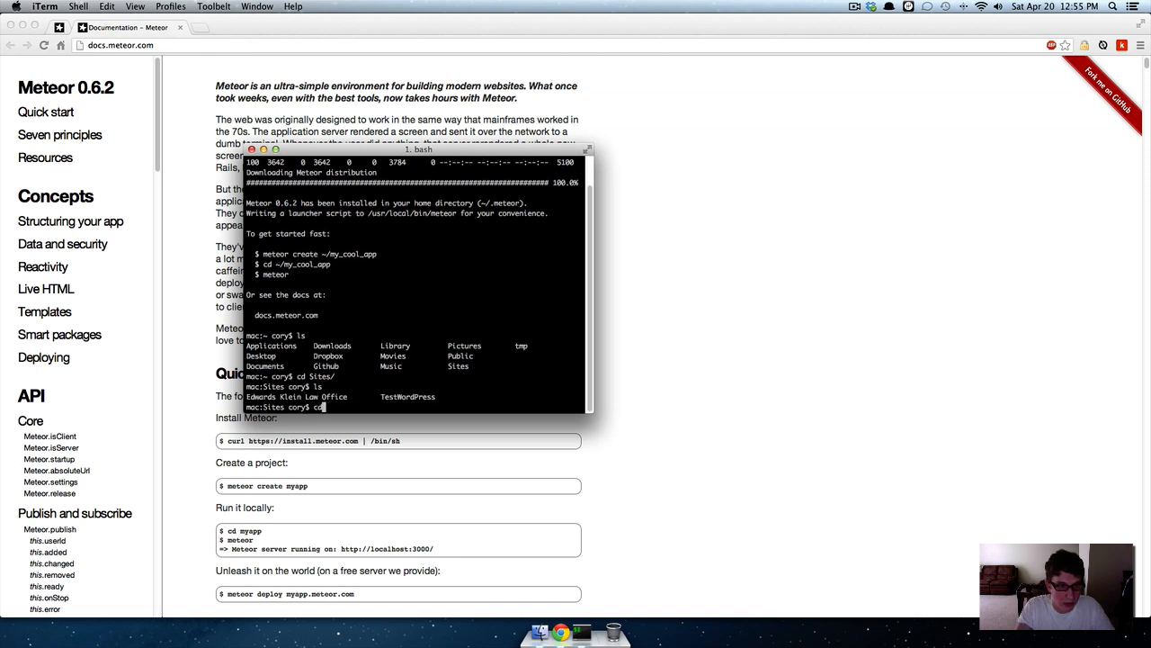
text(mkdir)
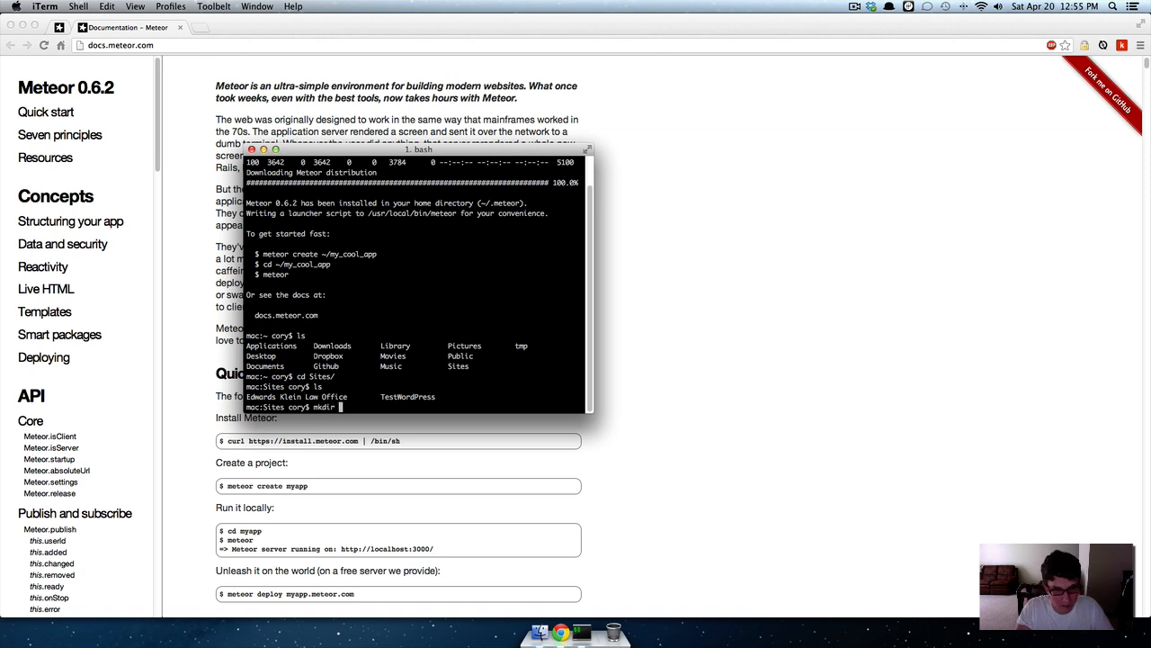
text(Mete)
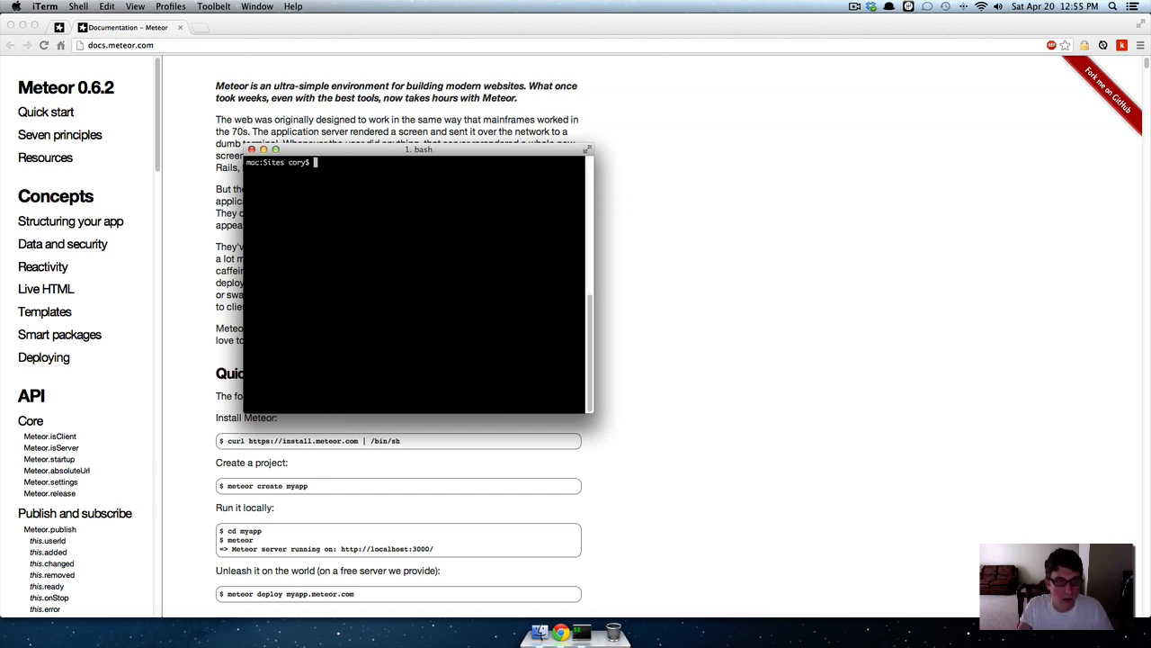
Move into the MeteorTest folder, clear the screen and confirm the path with pwd
text(ls)
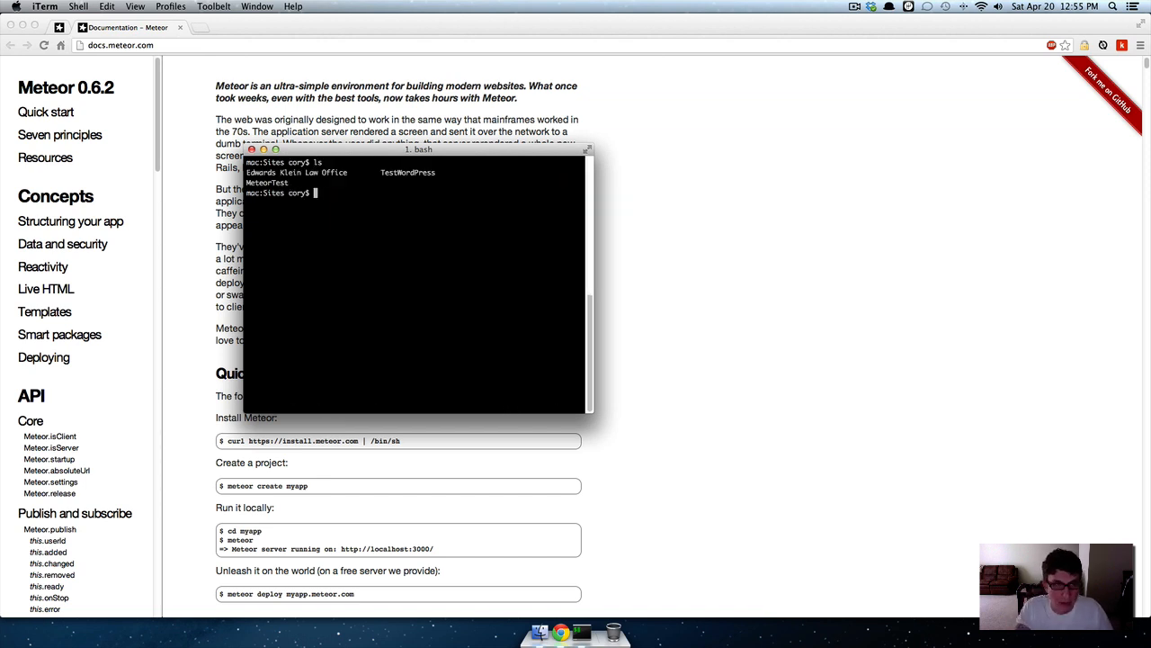
text(cd m)
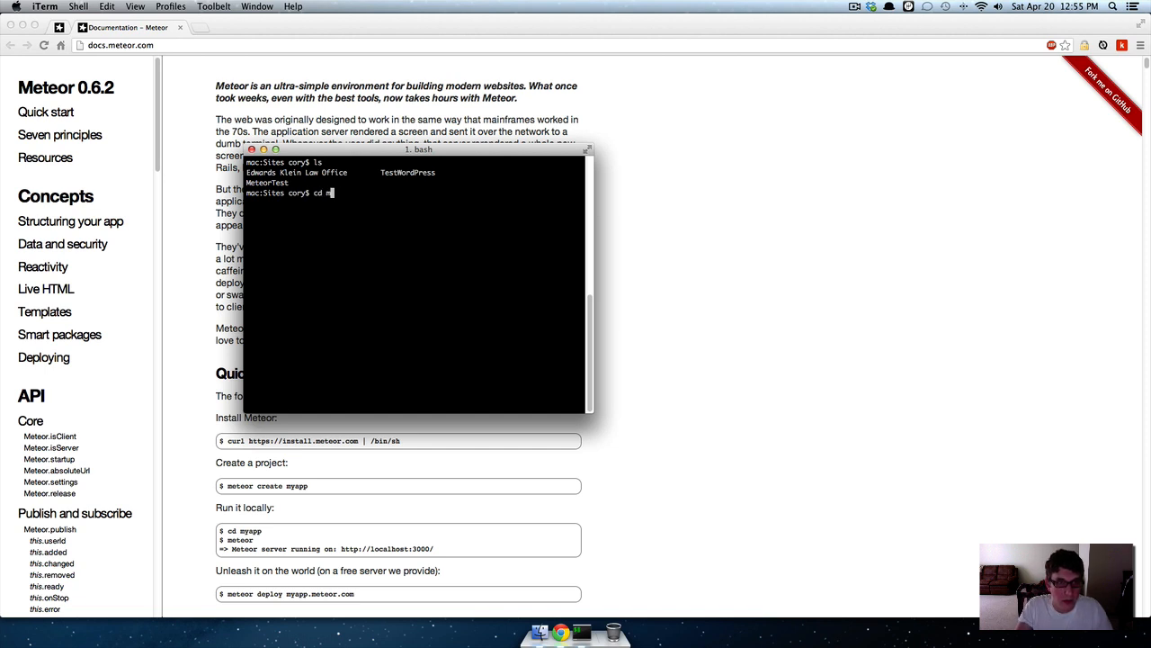
text(clear)
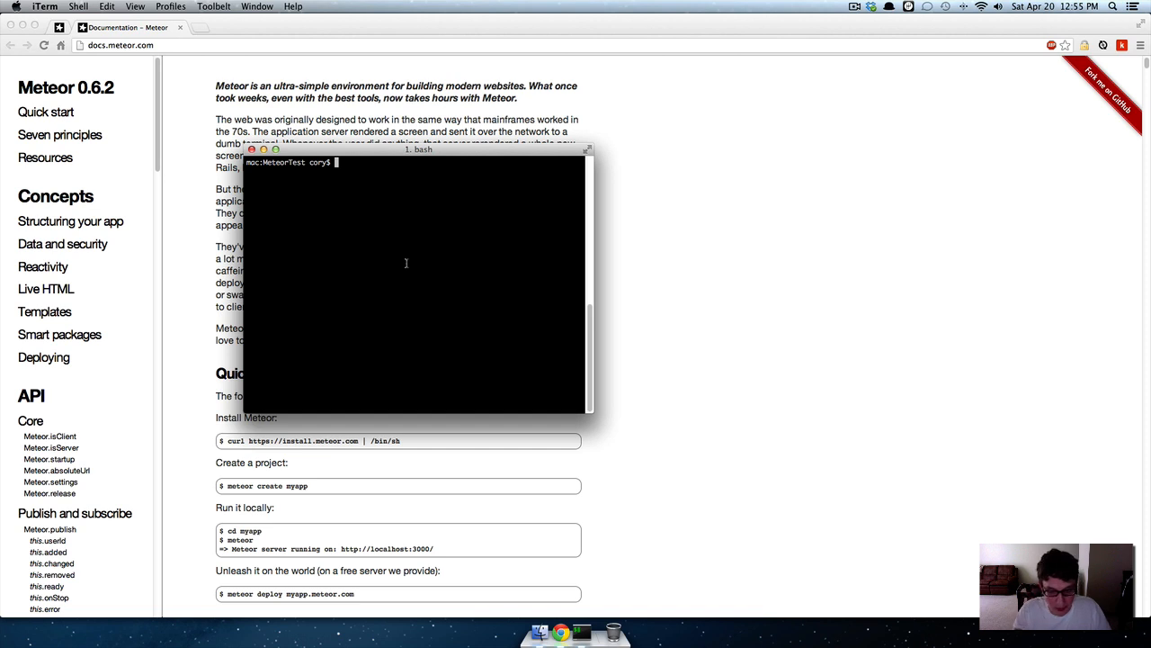
text(pwd)
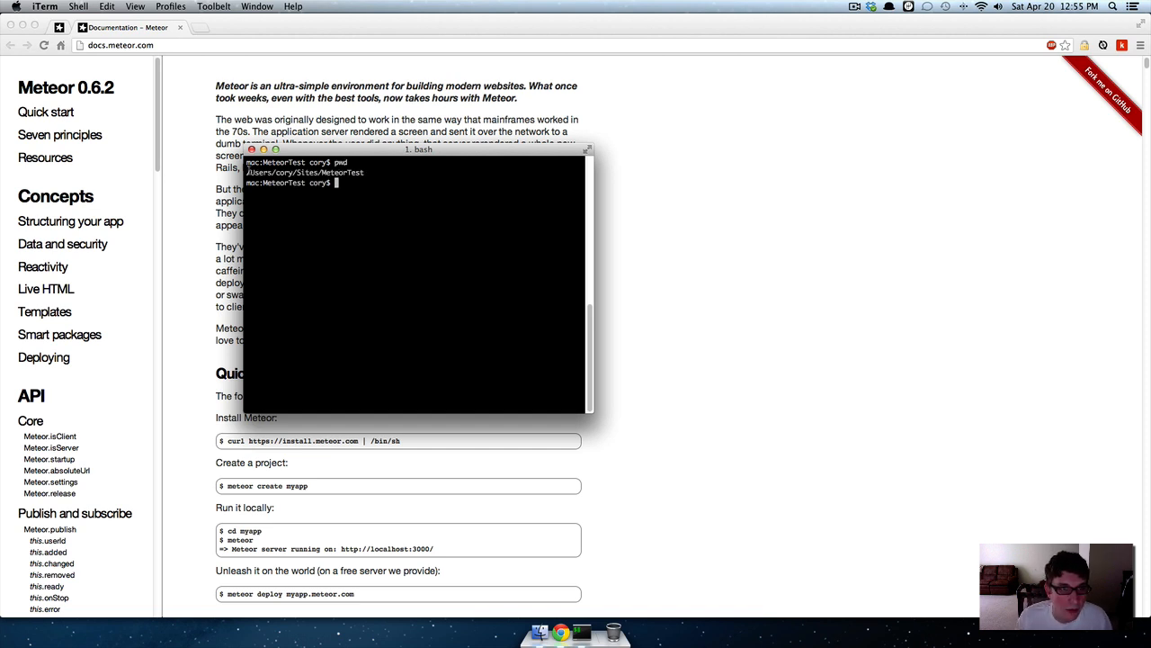
mouse_move(294, 432)
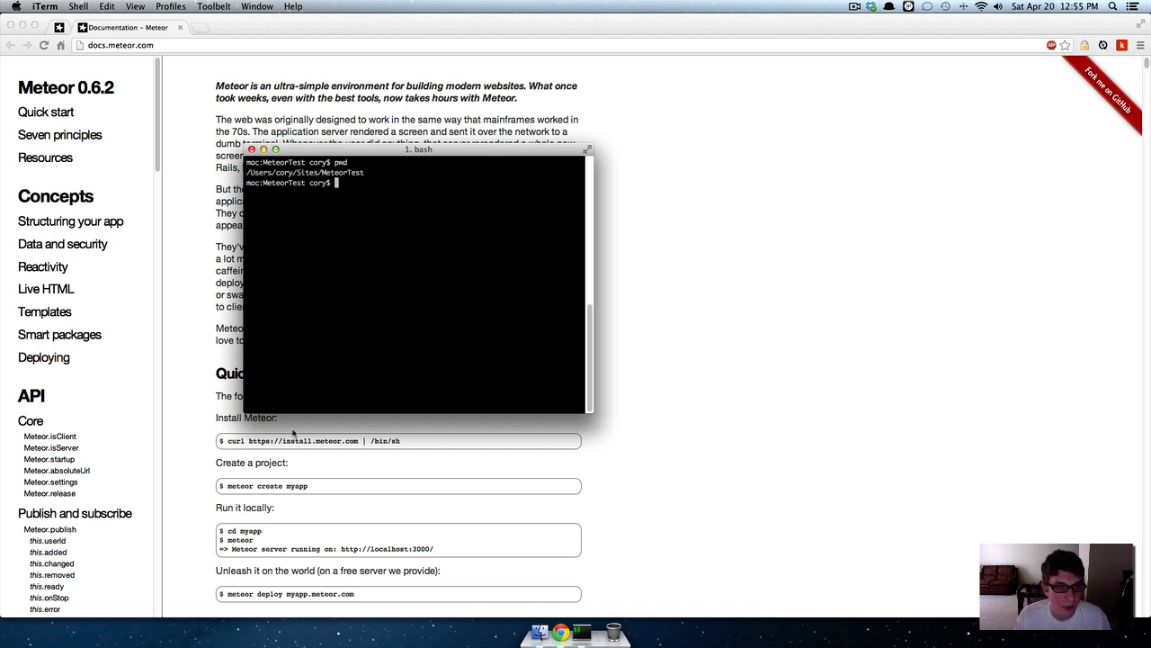
Create a Meteor app named MeteorTest, list it, and change into MeteorTest/
text(meteor)
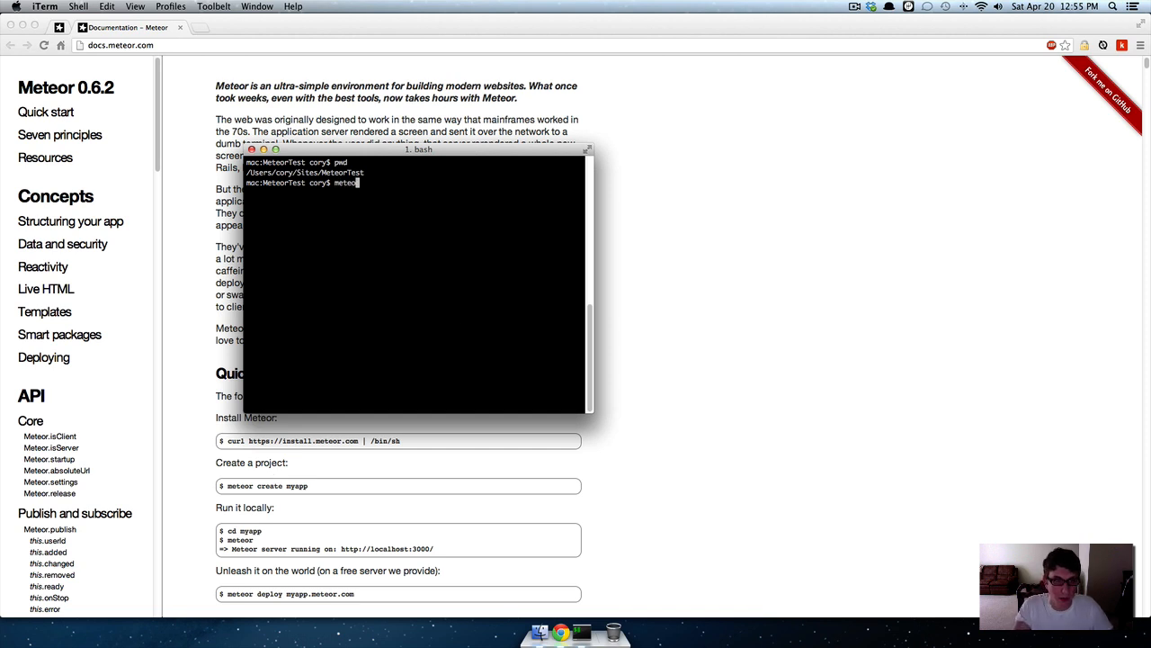
text(create)
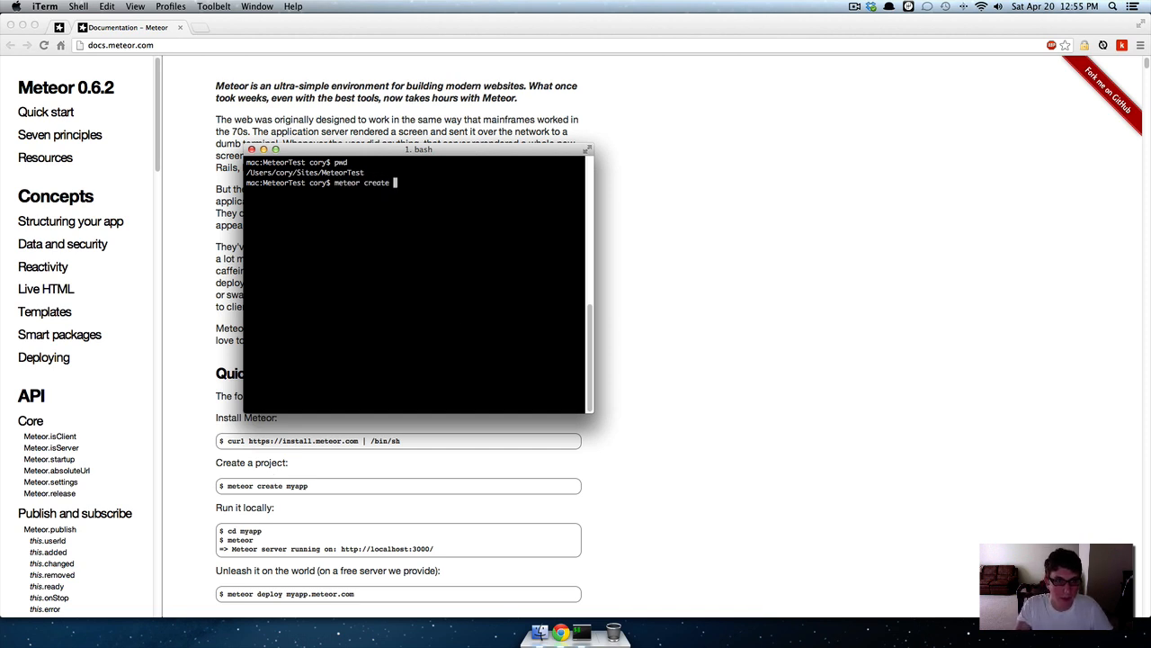
text(Me)
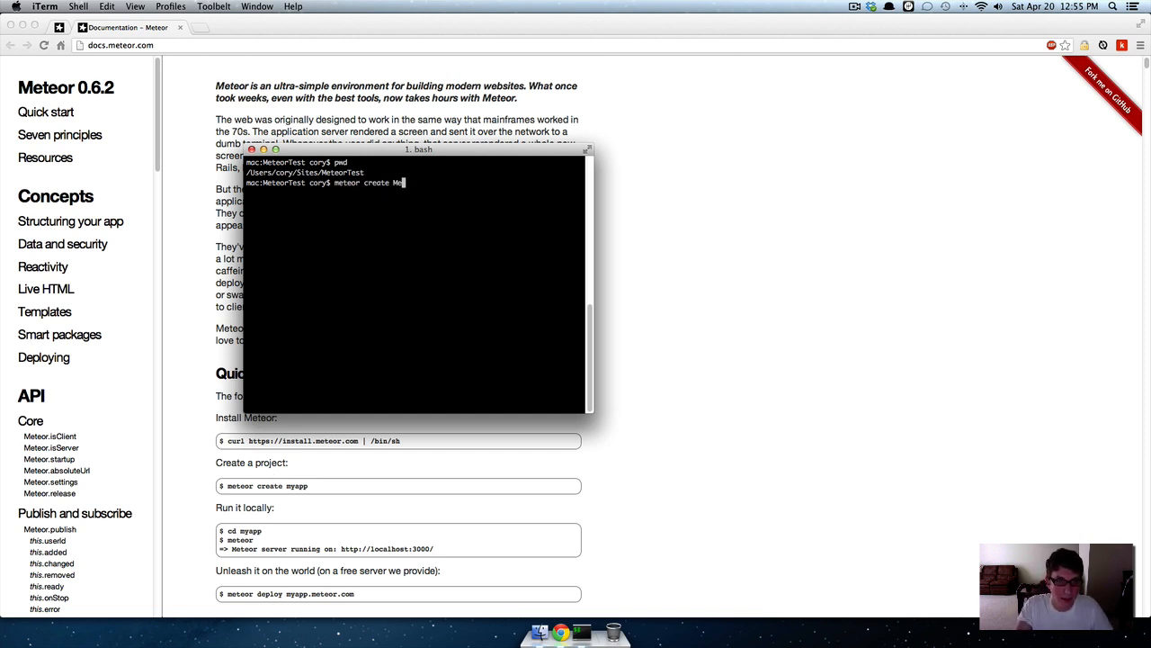
text(teorTest)
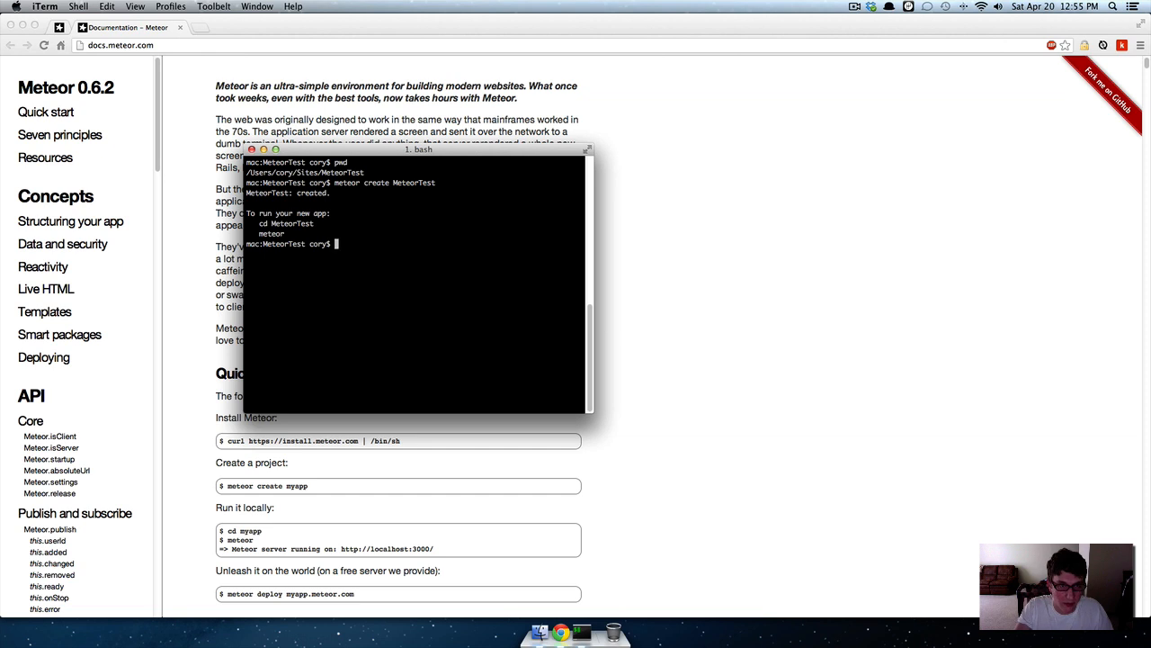
text(ls)
text(l)
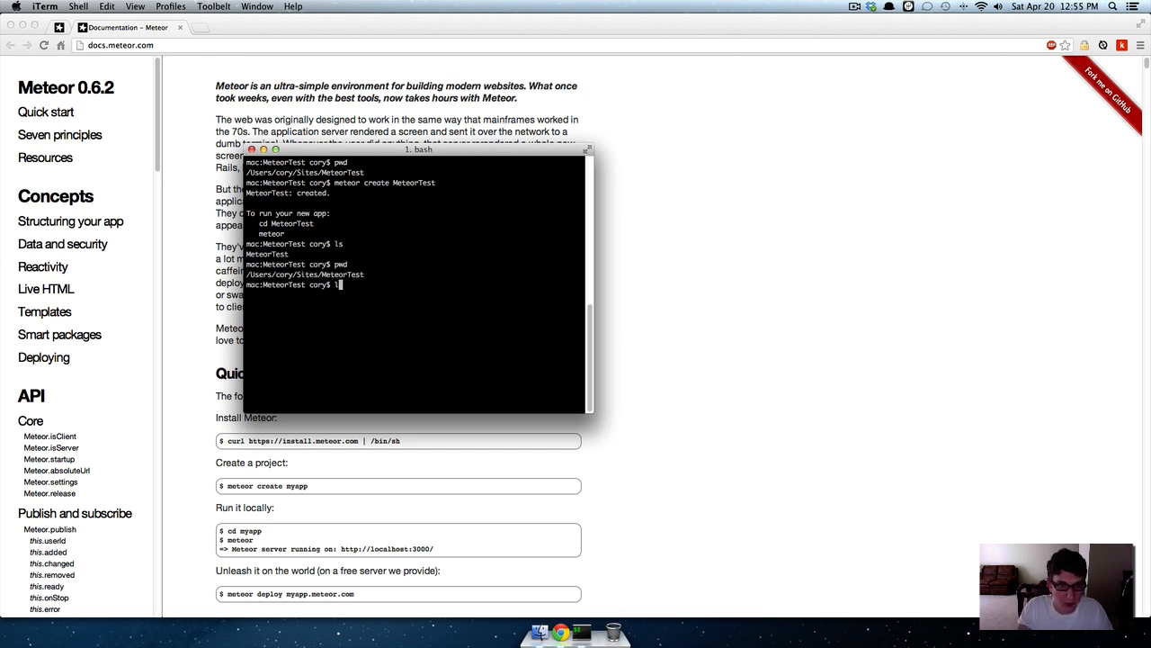
text(cd)
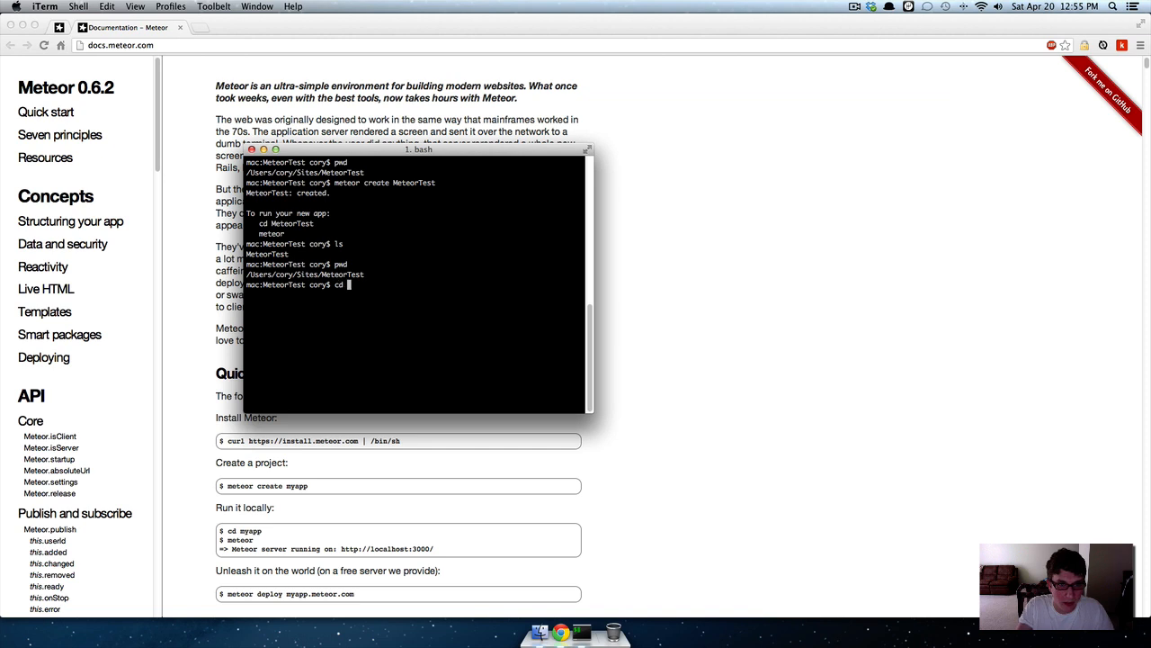
text(MeteorTest/)
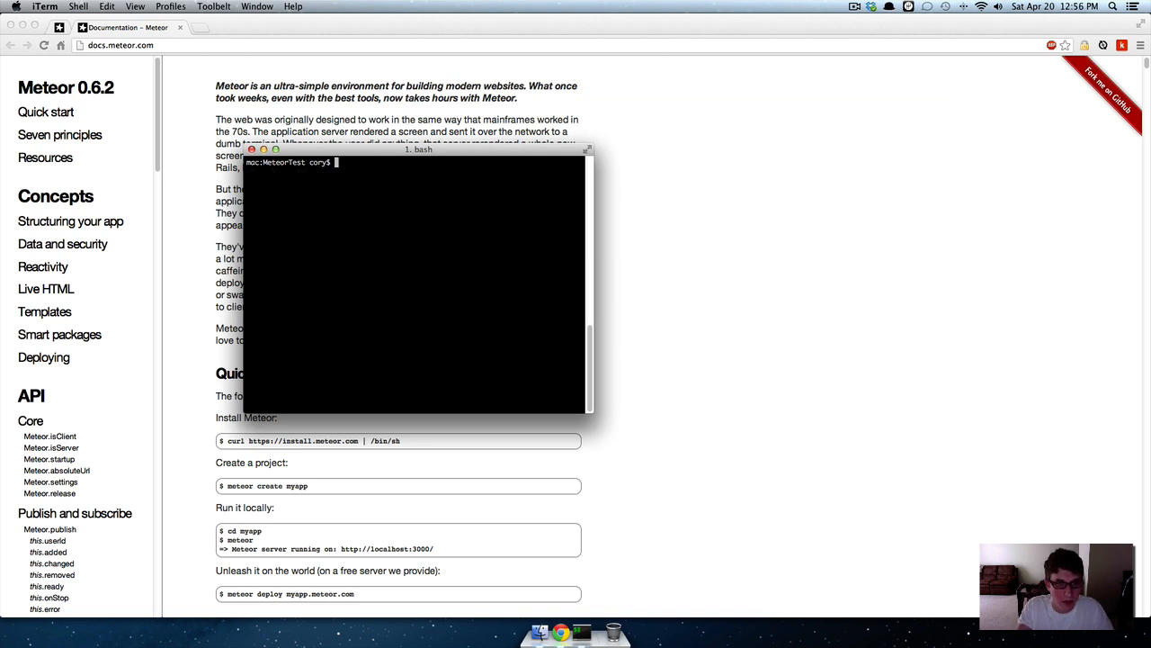
Run meteor to start the local server and allow node incoming network connections
text(meteor)
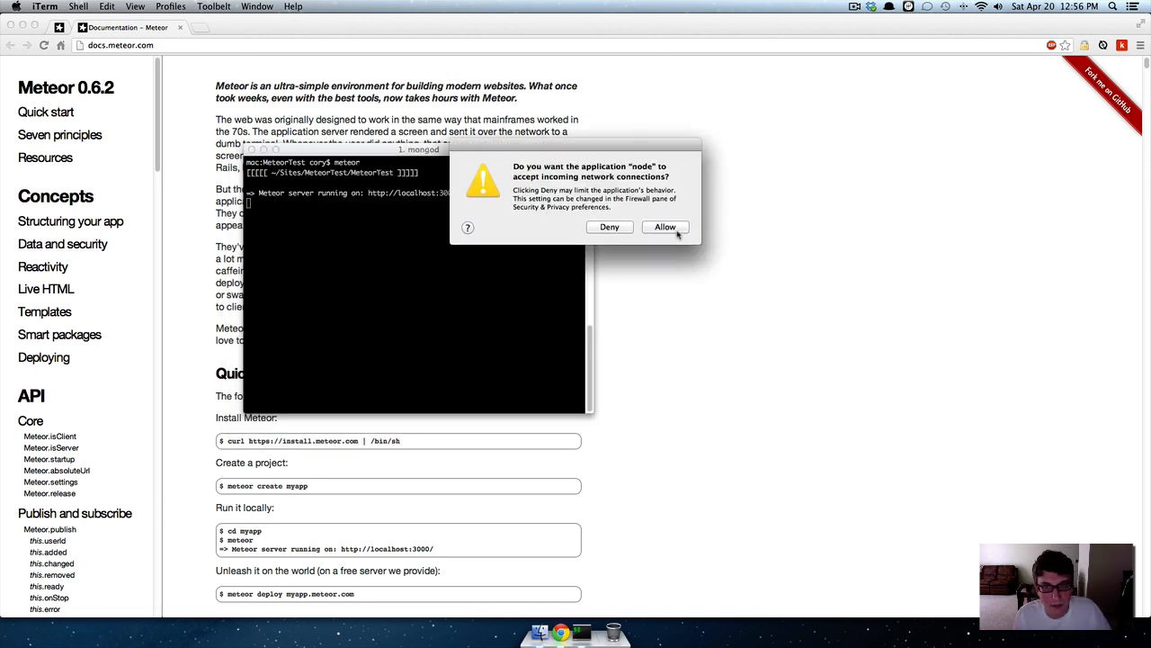
click(665, 227)
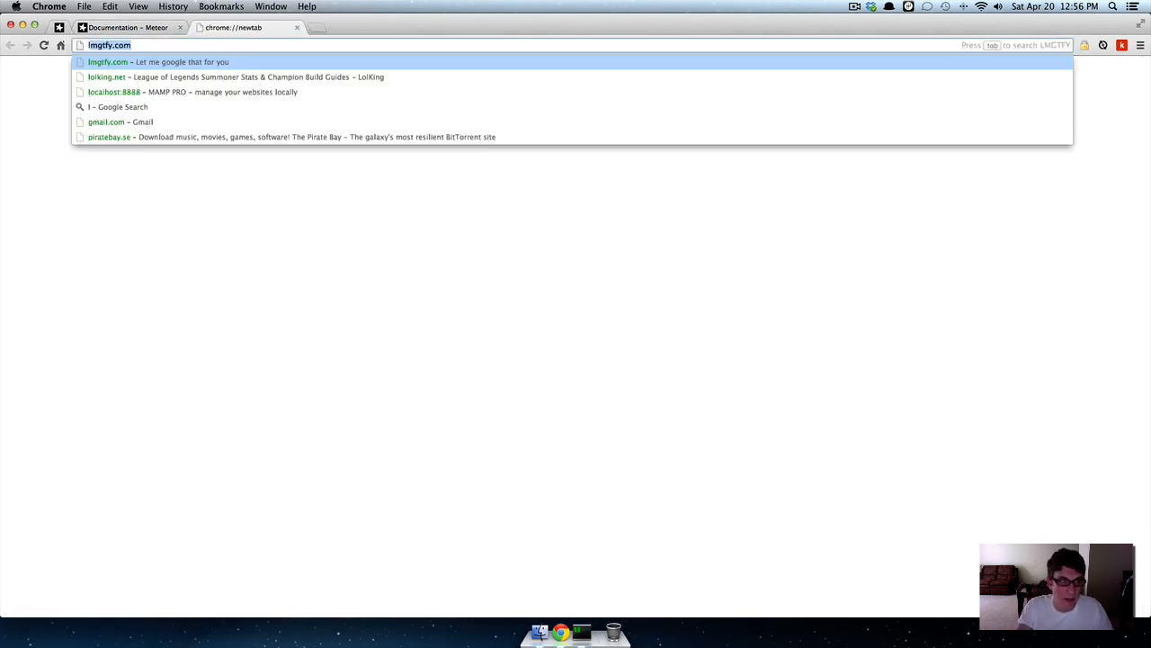
Load the MeteorTest app's Hello World page from localhost in a new Chrome tab
text(localhost:8888)
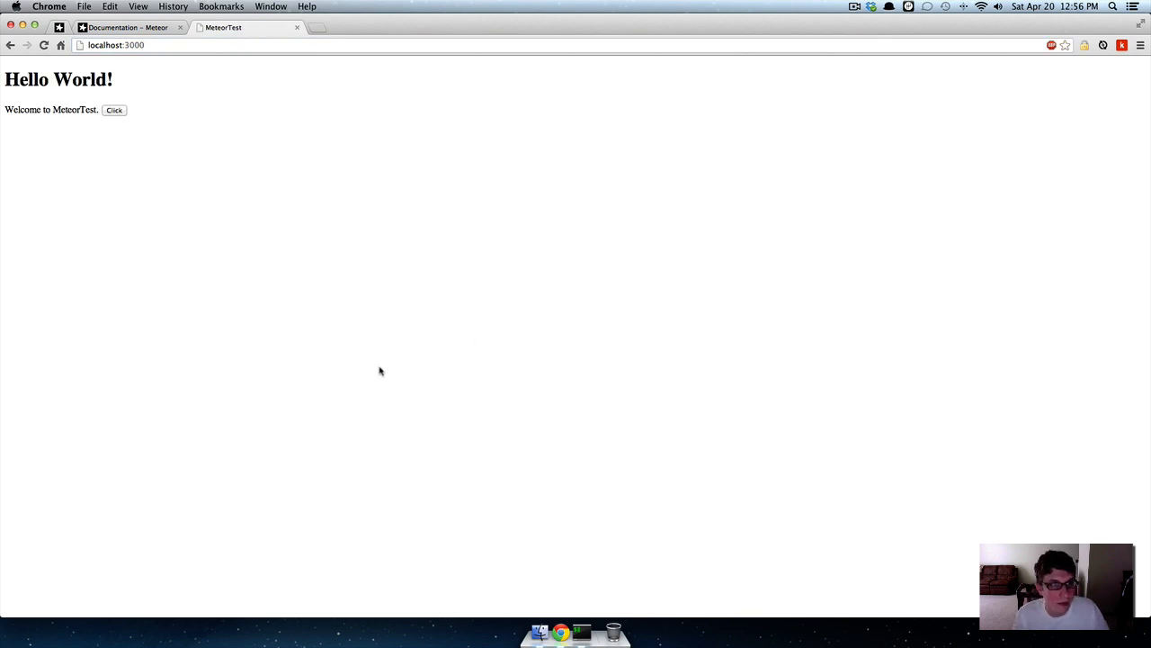
mouse_move(579, 518)
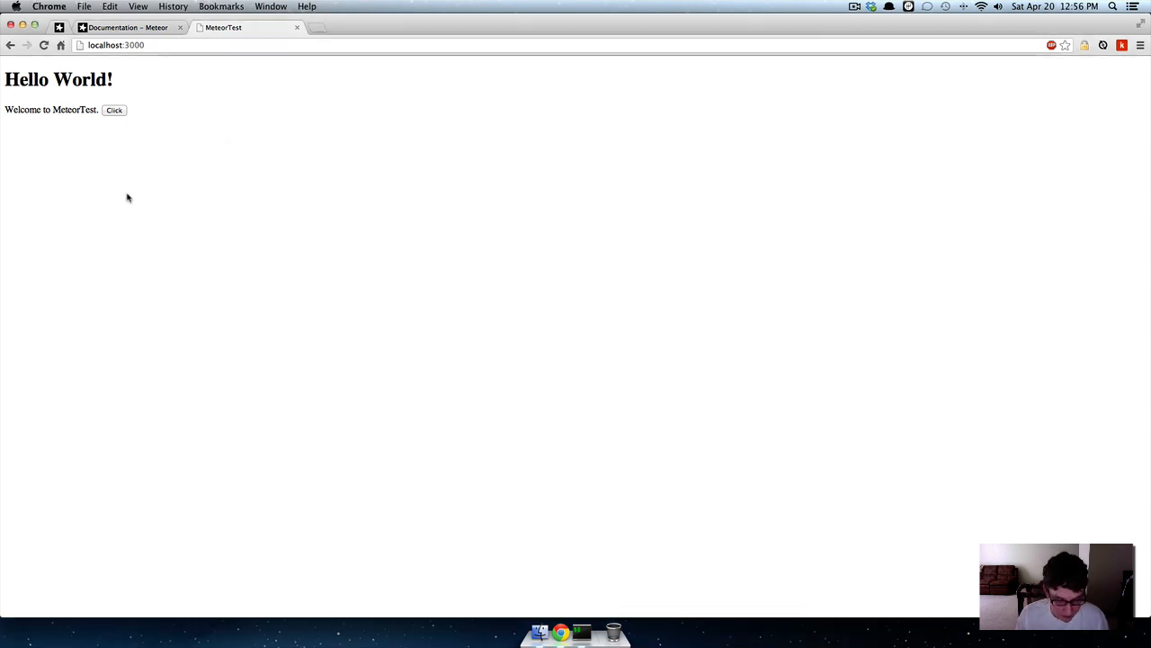
mouse_move(179, 196)
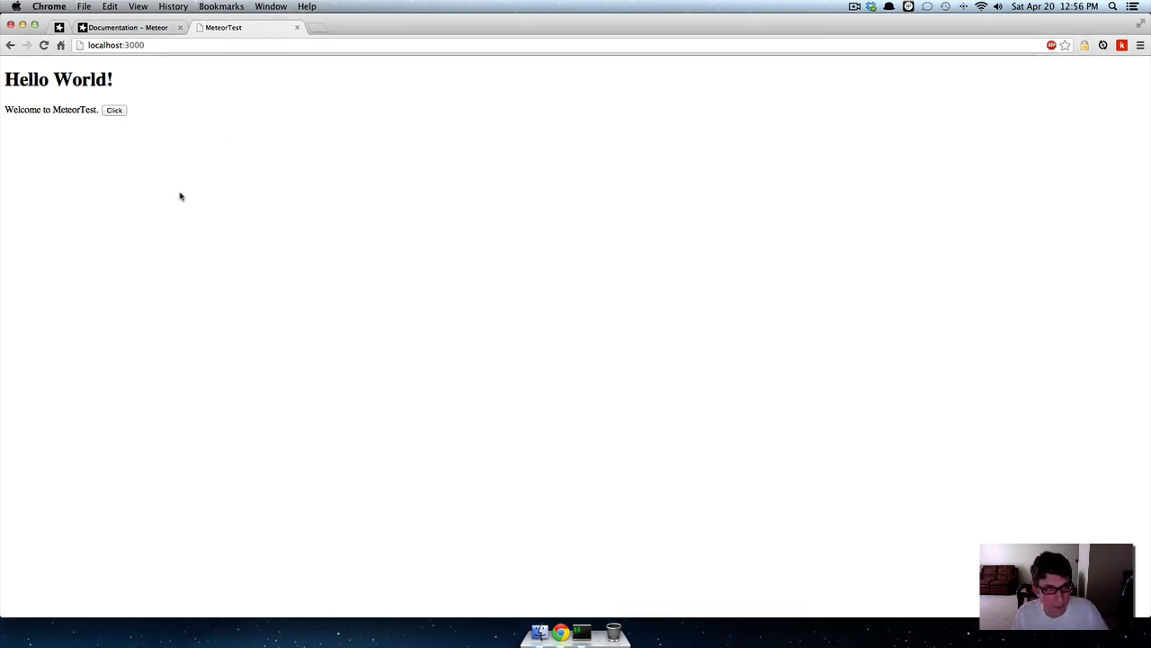
Inspect the page, show the Console, and click the button to log 'You pressed the button'
right_click(242, 198)
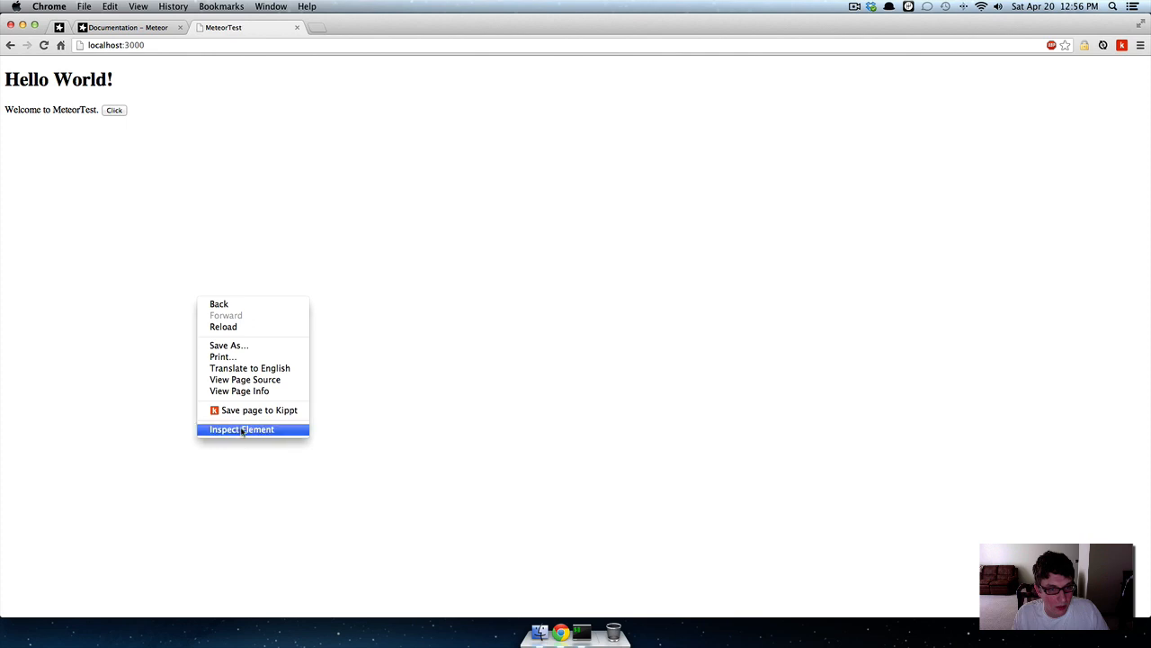
click(241, 428)
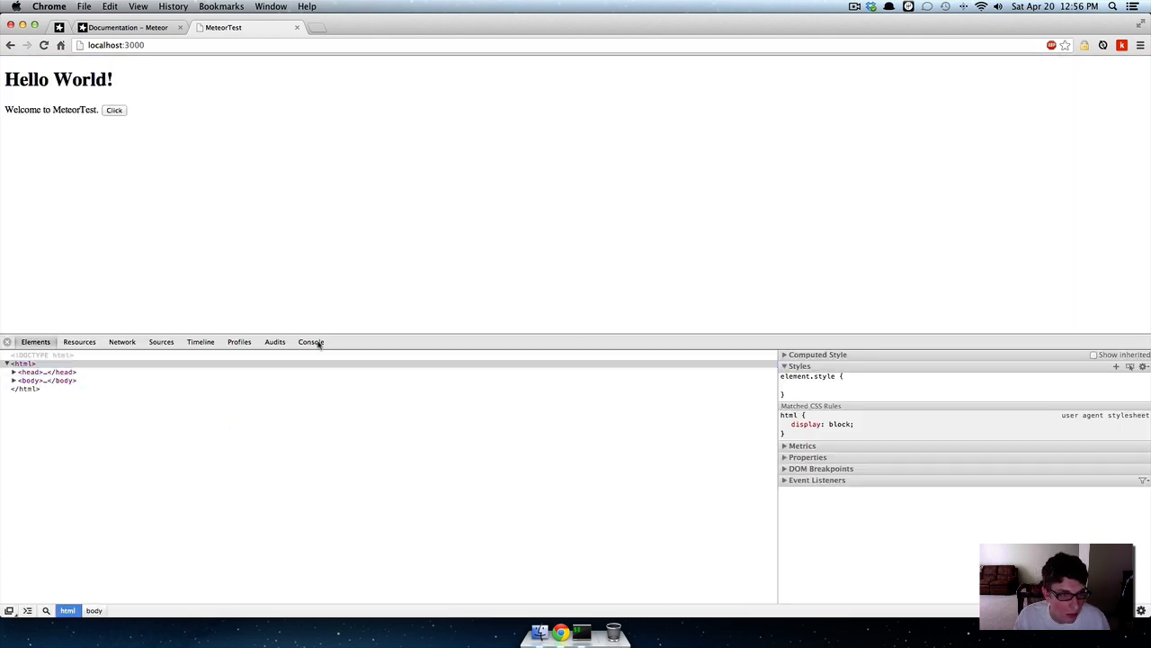
click(309, 342)
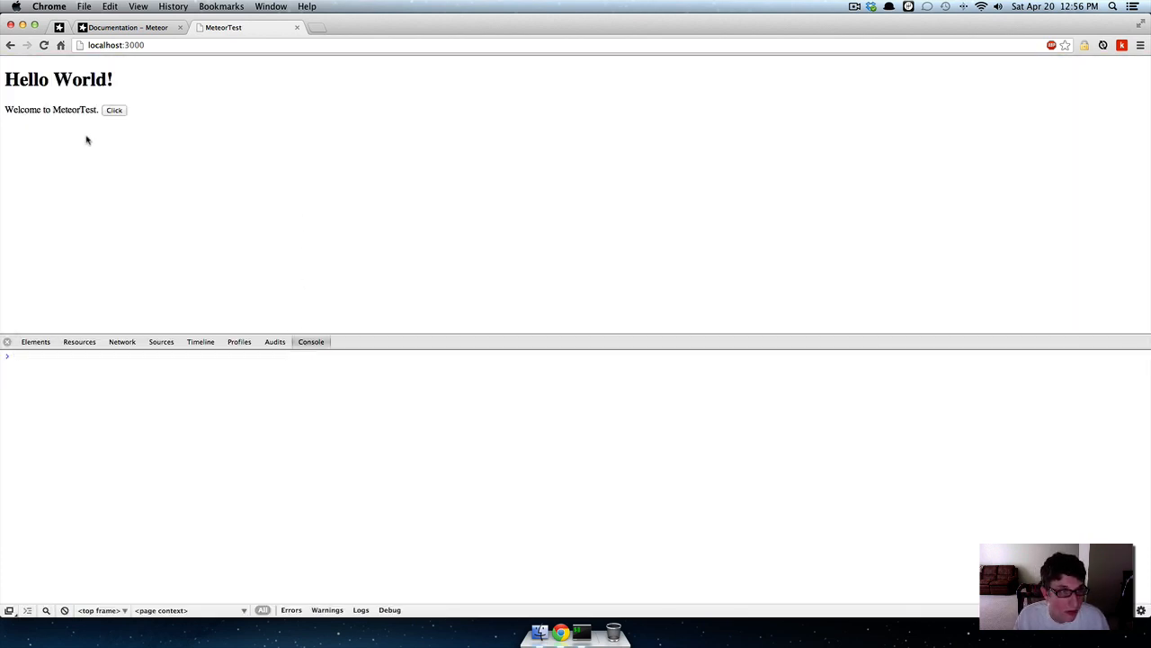
click(115, 110)
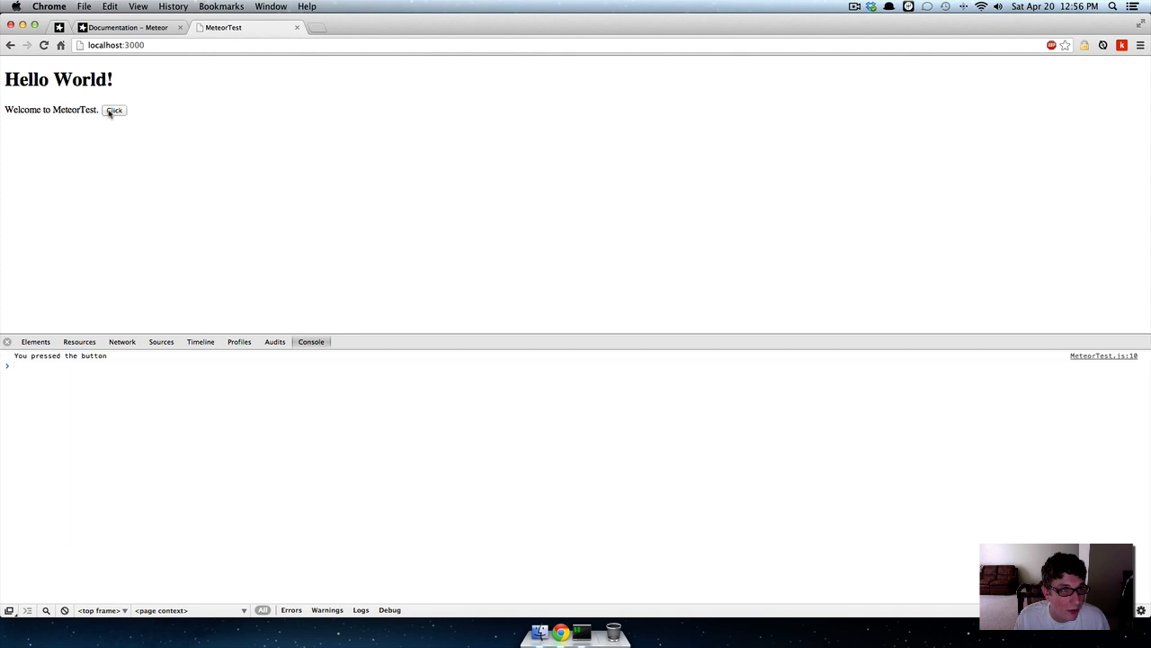
mouse_move(118, 92)
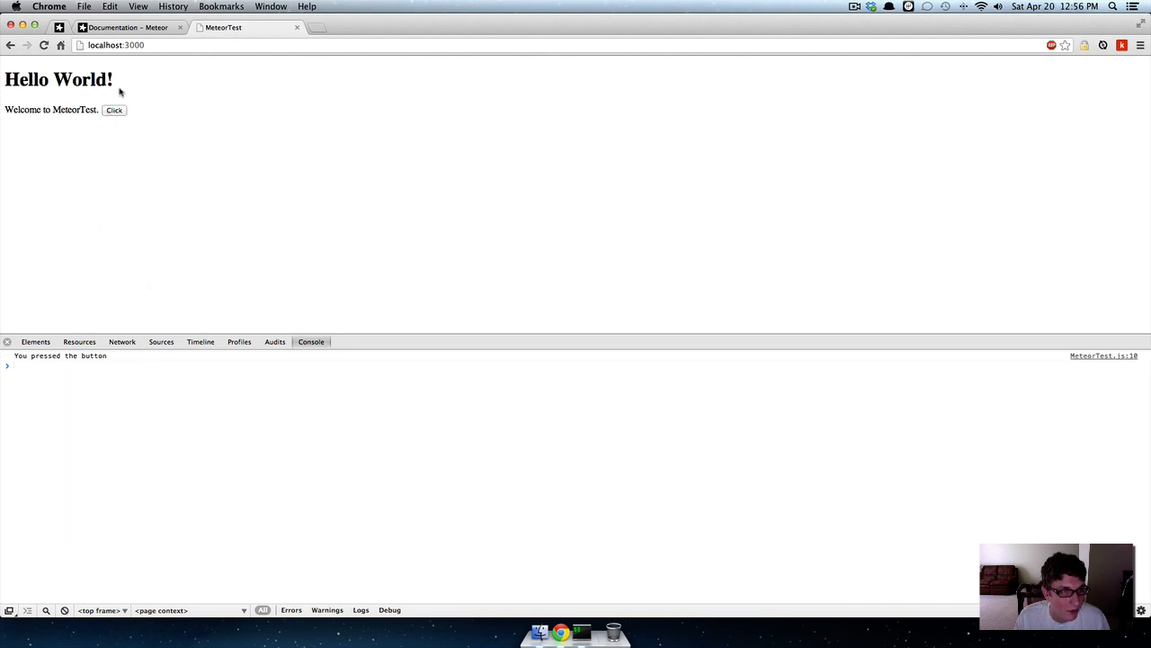
click(115, 109)
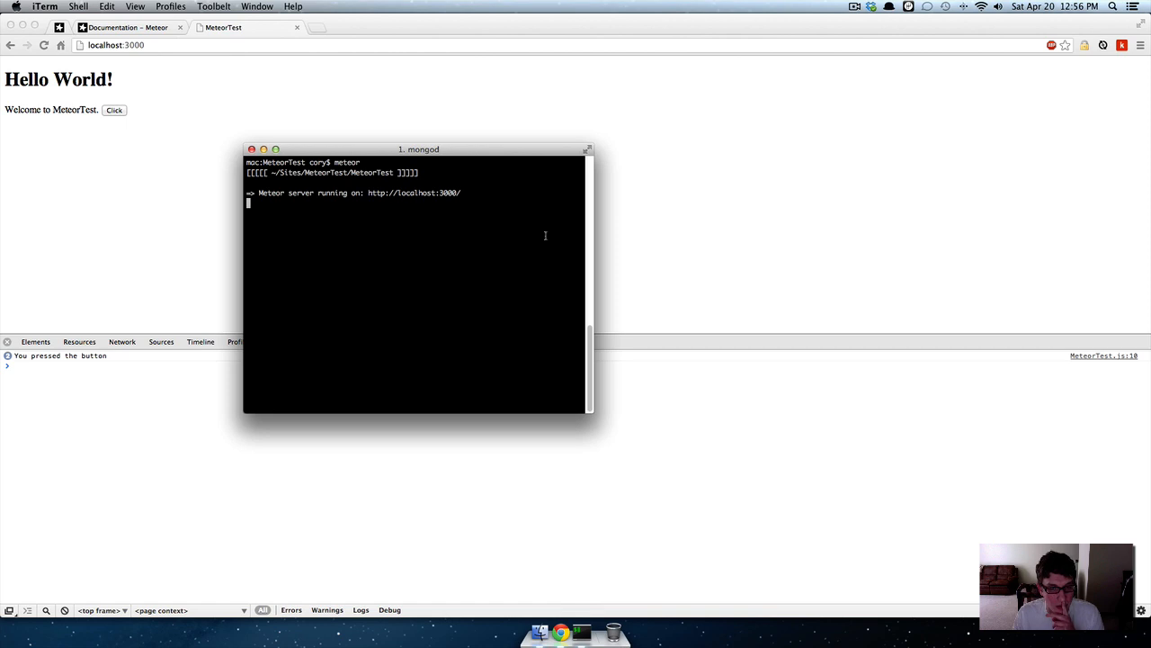
mouse_move(642, 80)
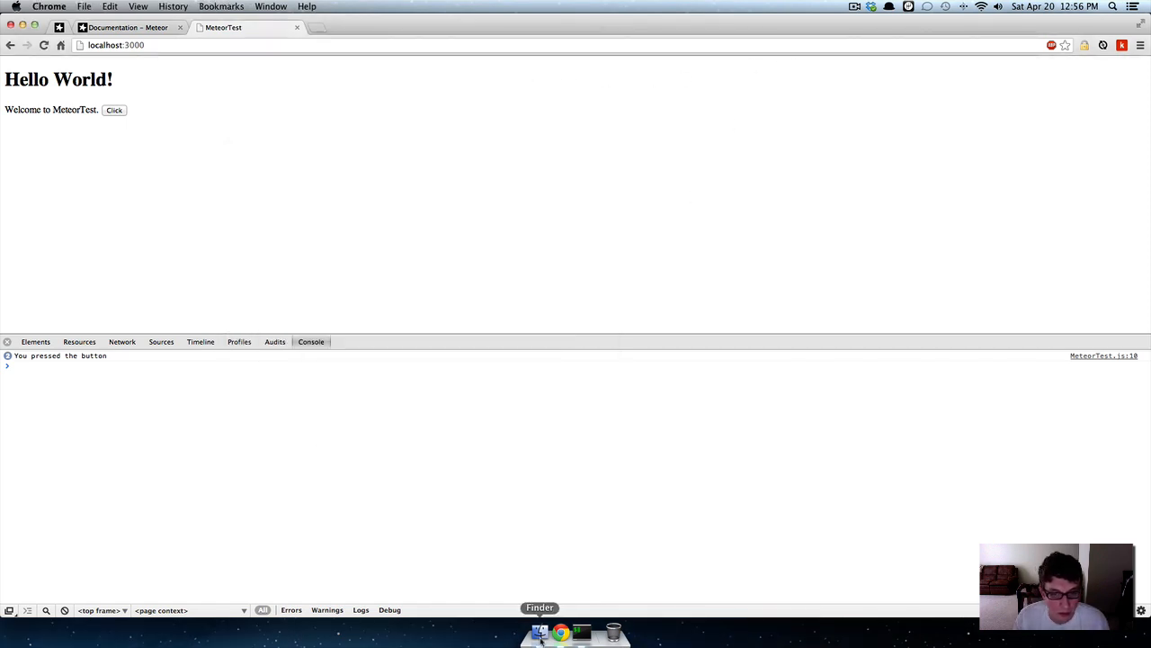
Bring up a Finder window from the Dock
click(540, 631)
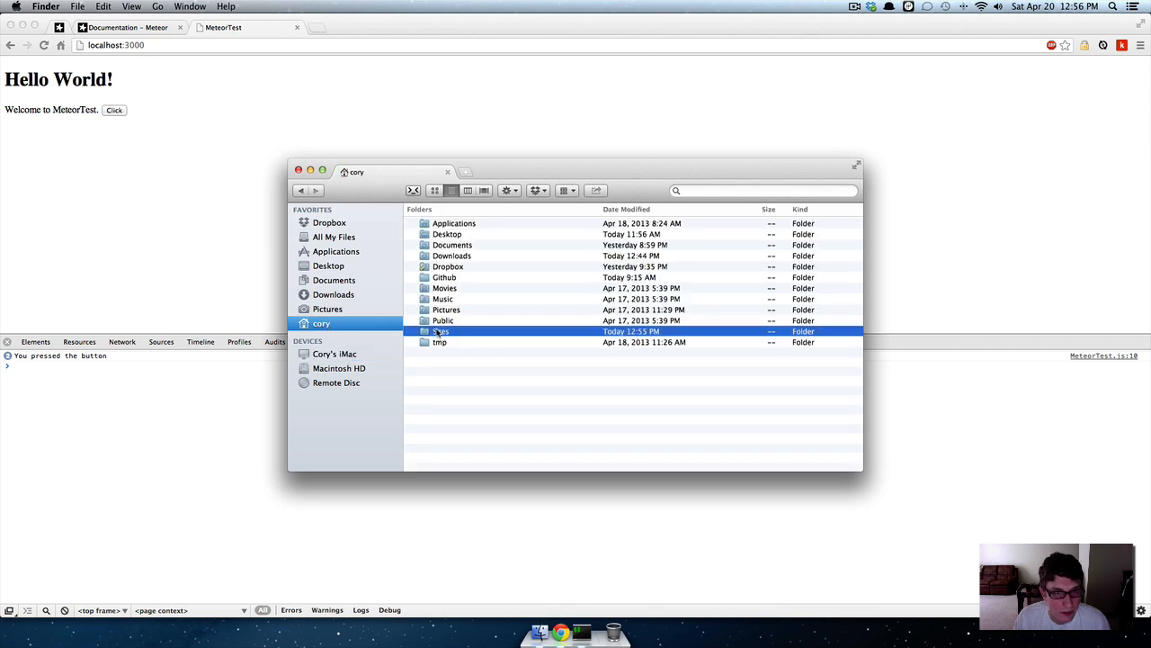
Go into Sites, expand MeteorTest and select the inner MeteorTest project folder
double_click(441, 331)
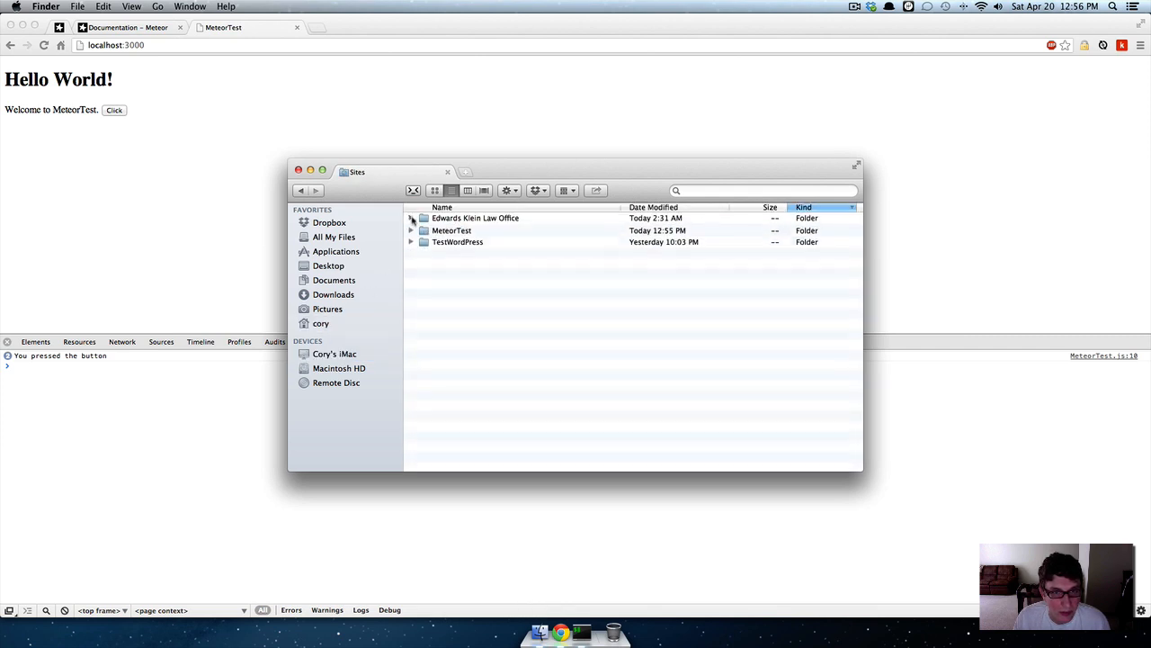
click(410, 230)
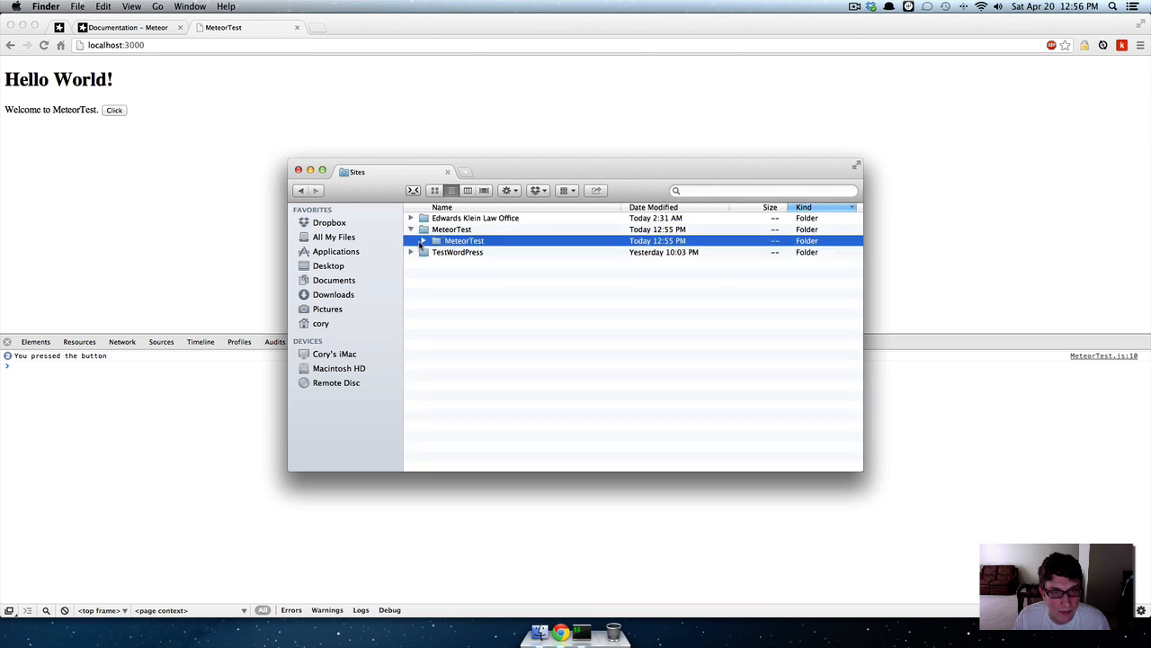
click(423, 241)
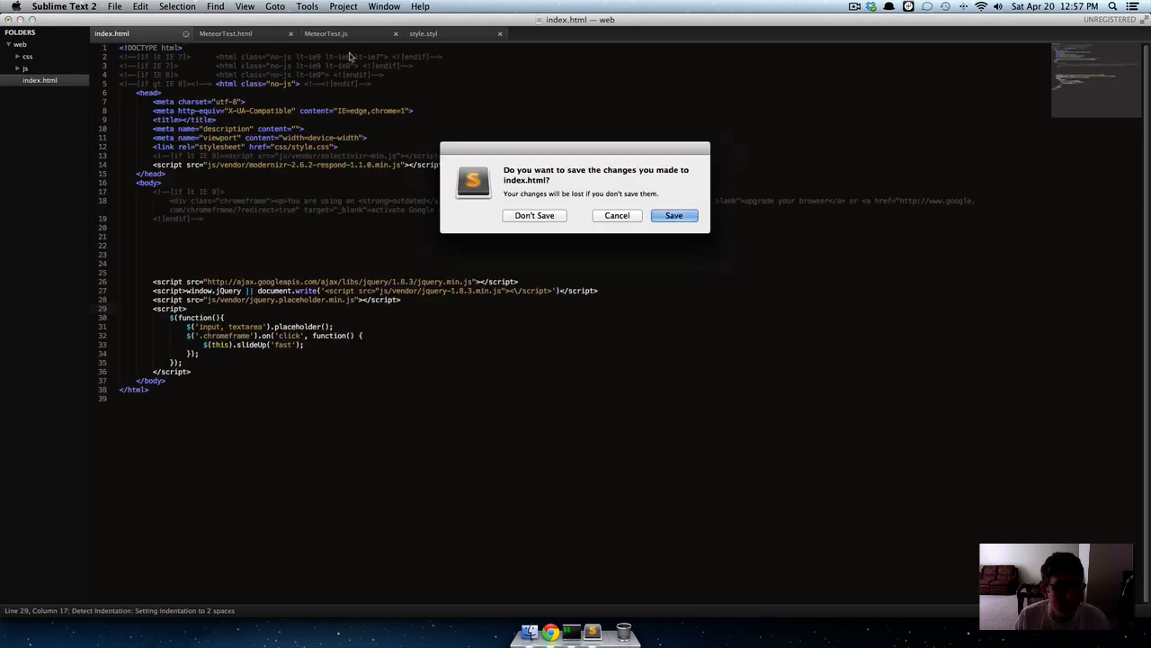
Discard index.html, close style.styl, remove the web folder from the sidebar and show MeteorTest.js
click(534, 216)
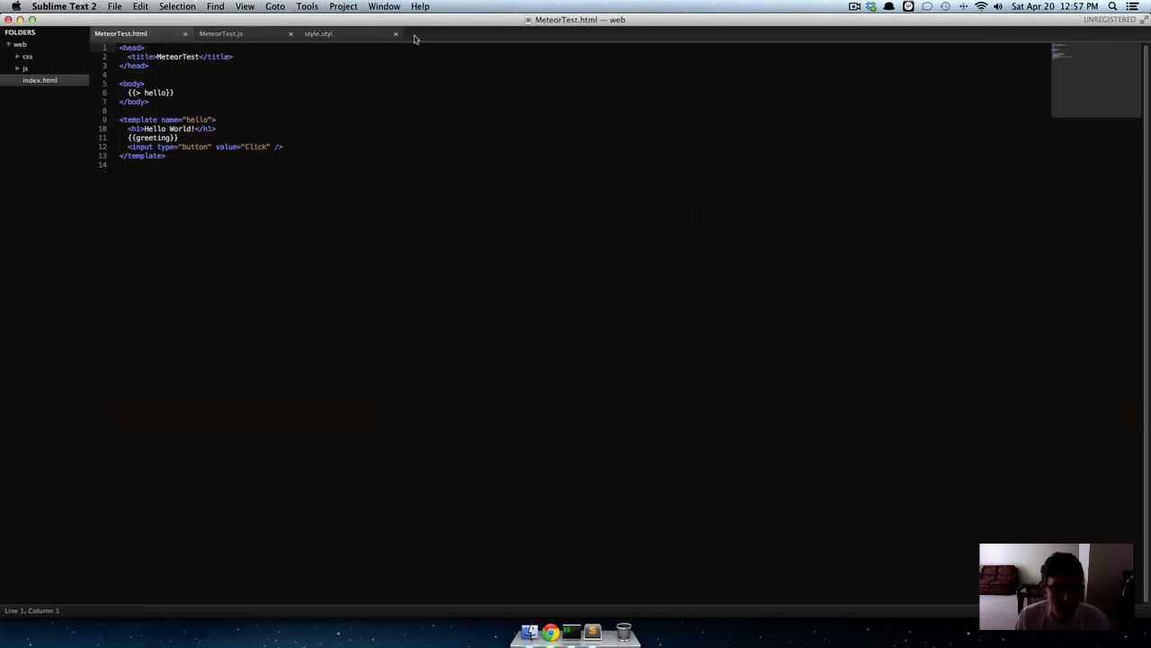
click(395, 32)
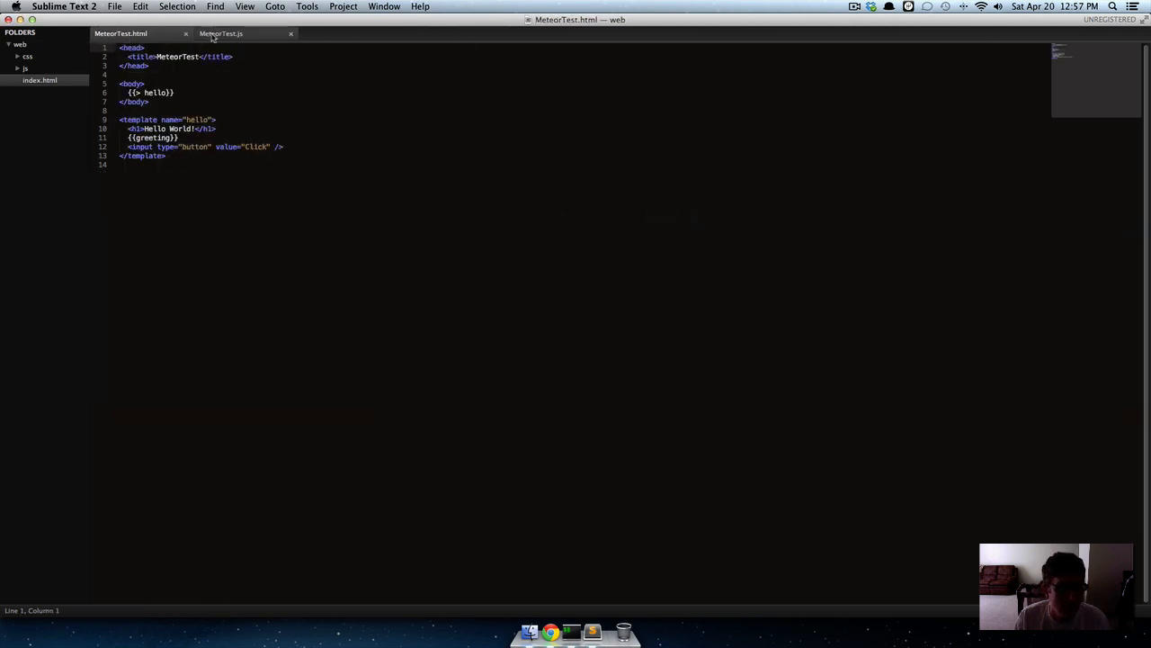
click(9, 44)
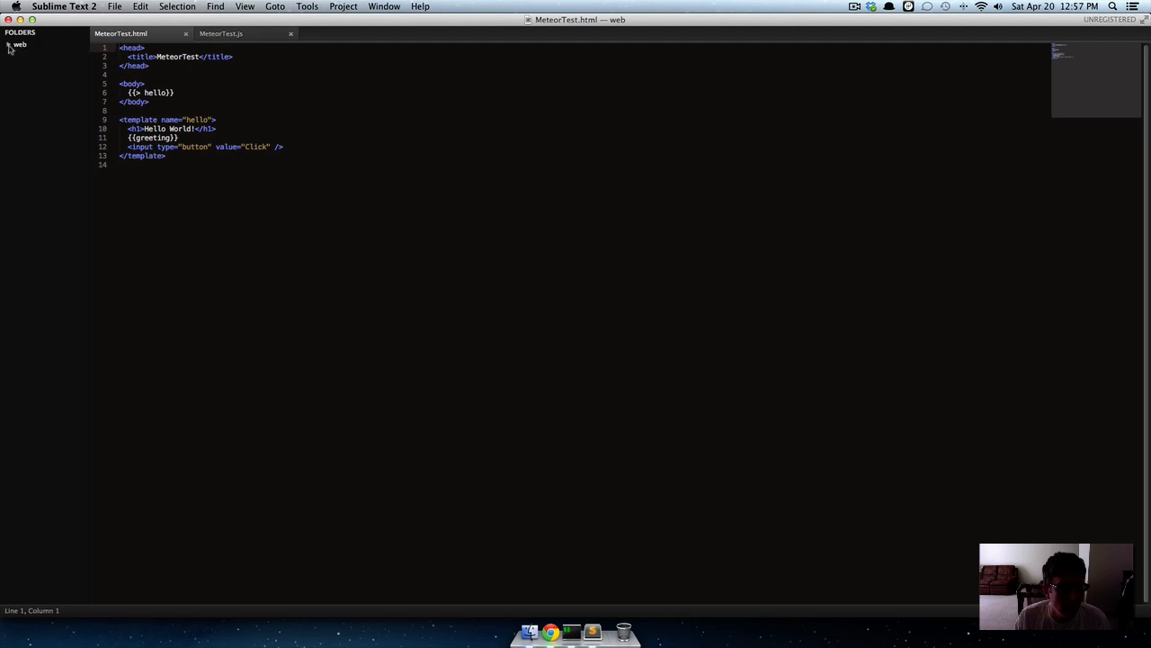
right_click(19, 43)
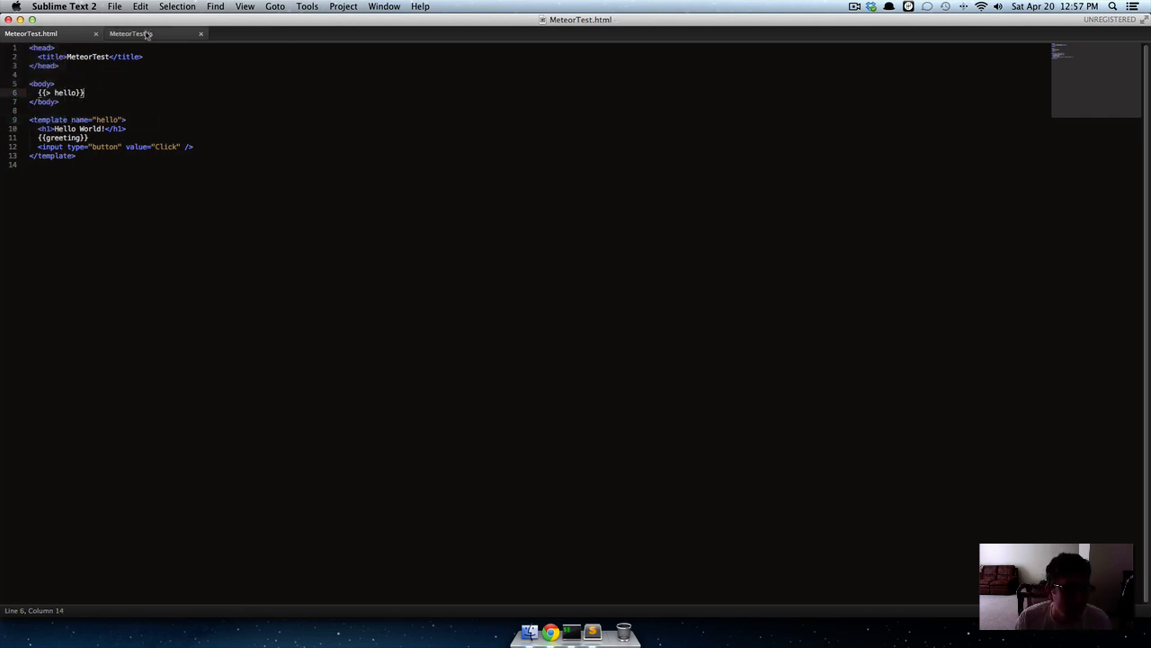
click(130, 33)
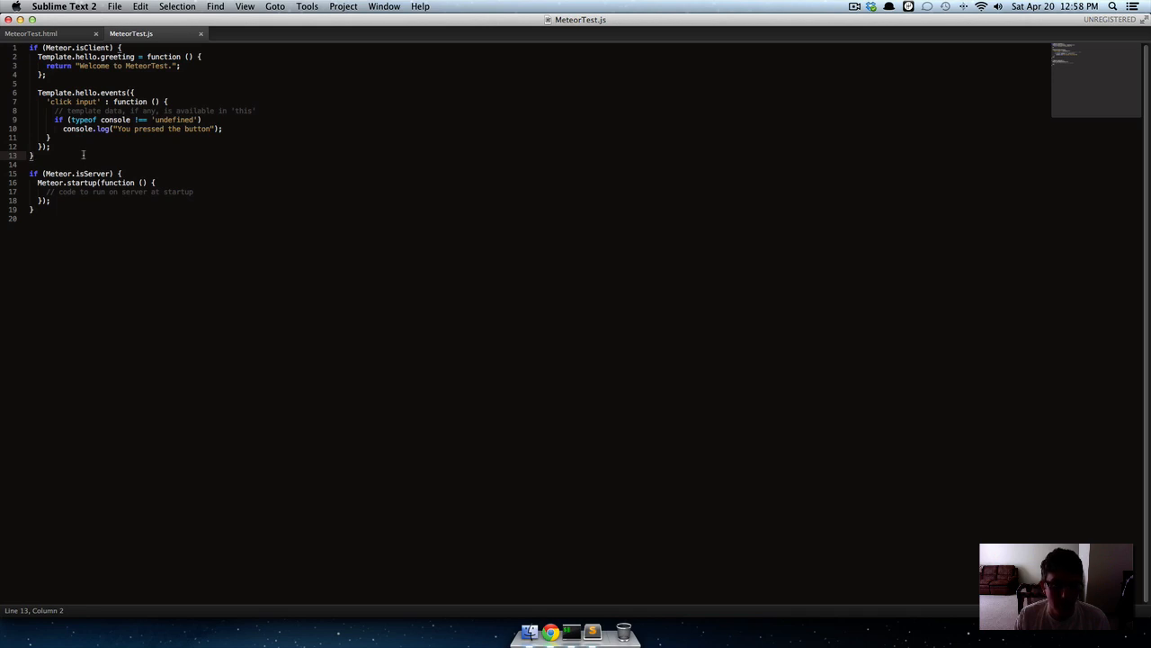
In MeteorTest.html add a {{> hithere}} include after the hello include in the body
click(30, 32)
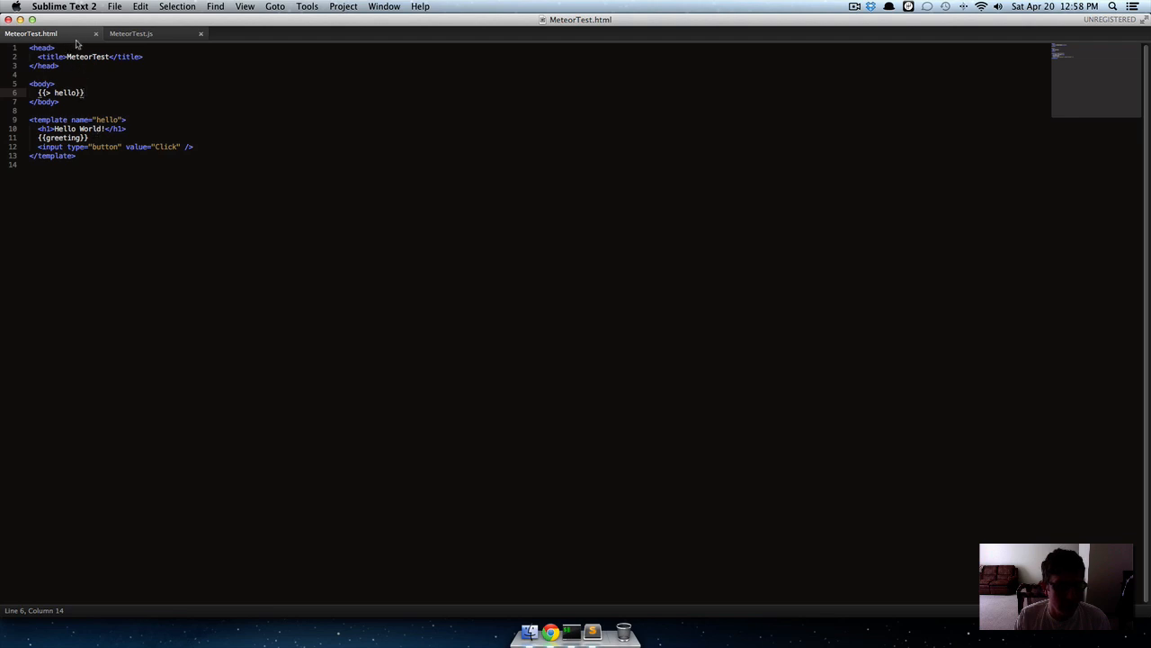
mouse_move(29, 33)
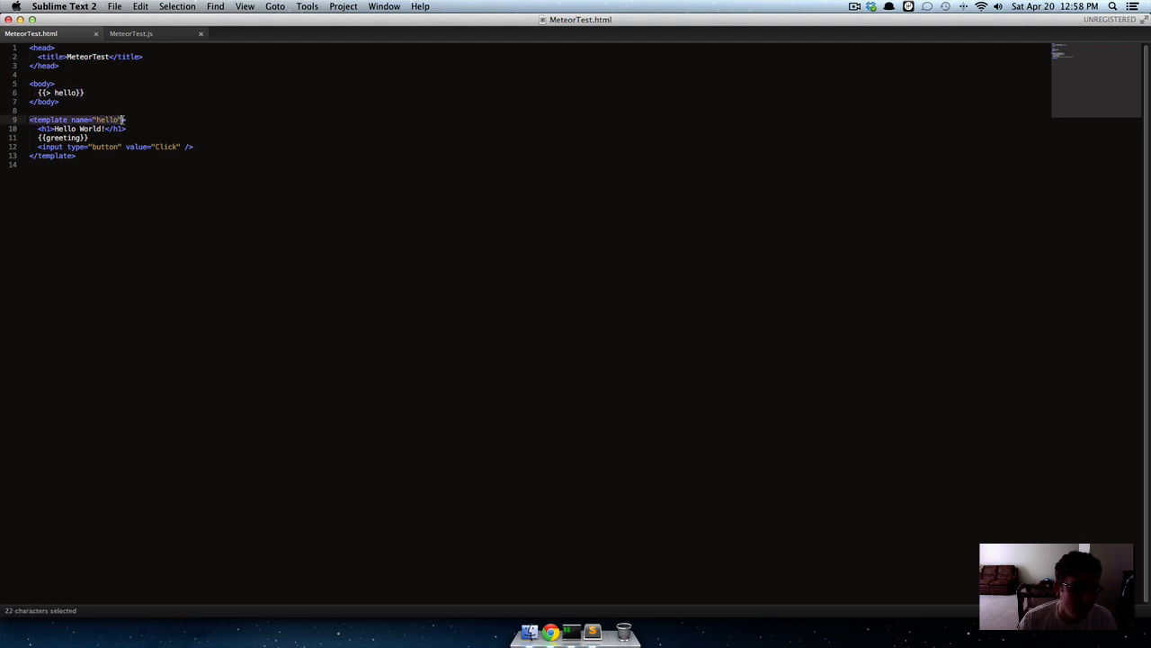
click(86, 94)
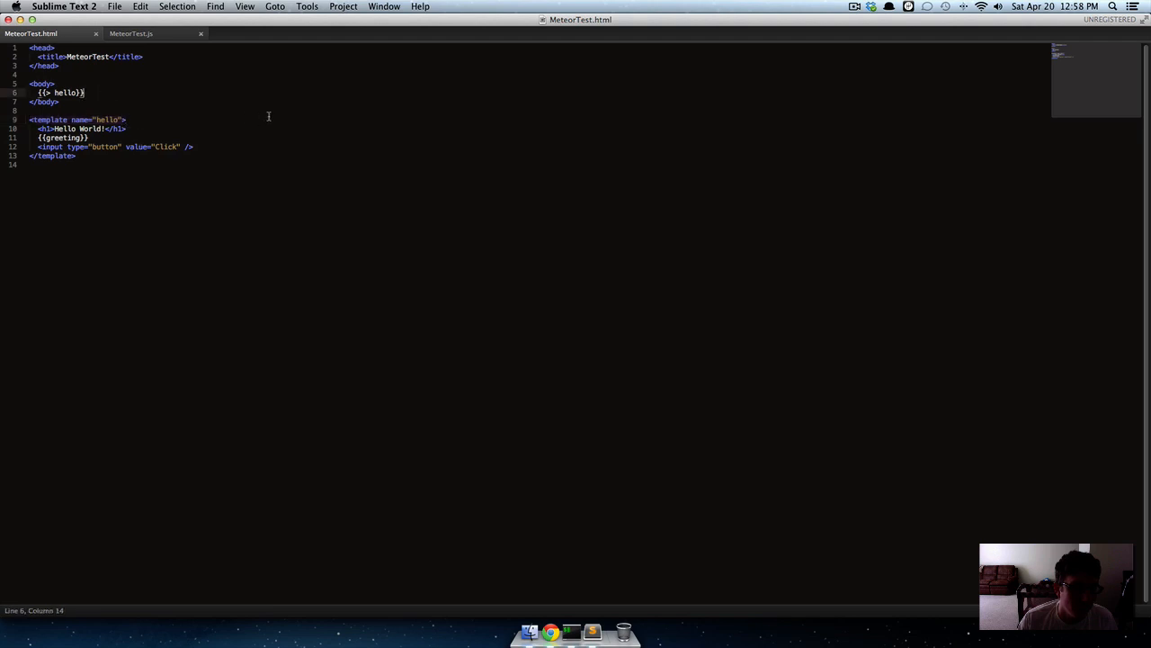
text({{}})
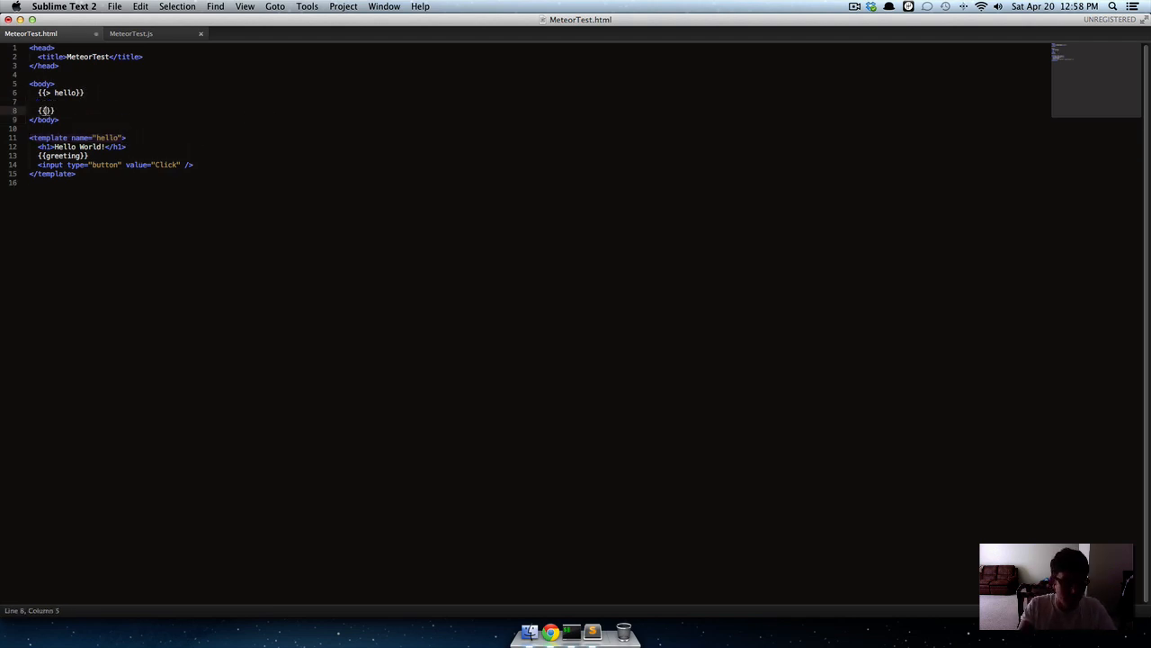
text(>)
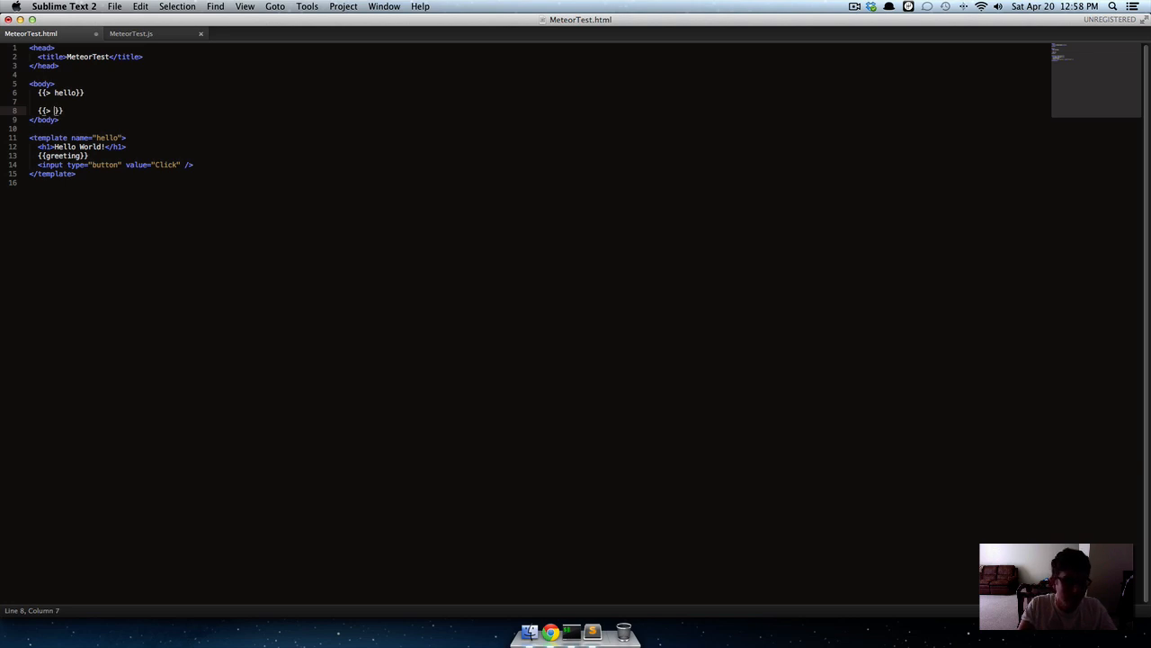
text(hi_there)
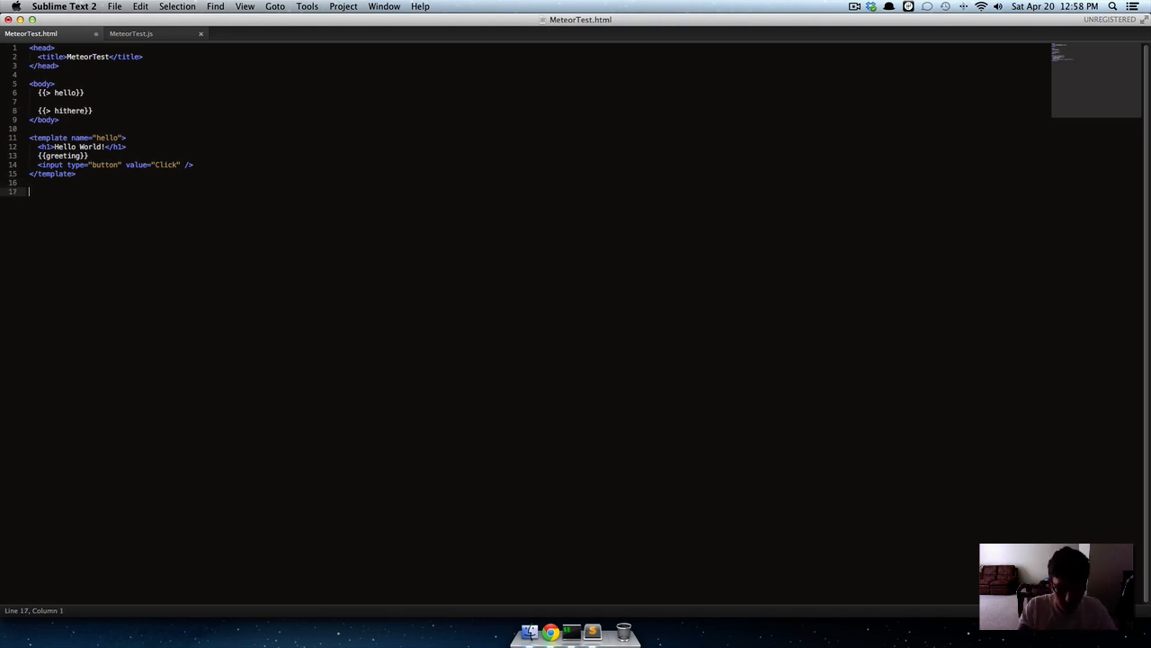
Define <template name="hithere"> with an h2 heading reading 'Hi there'
text(template name)
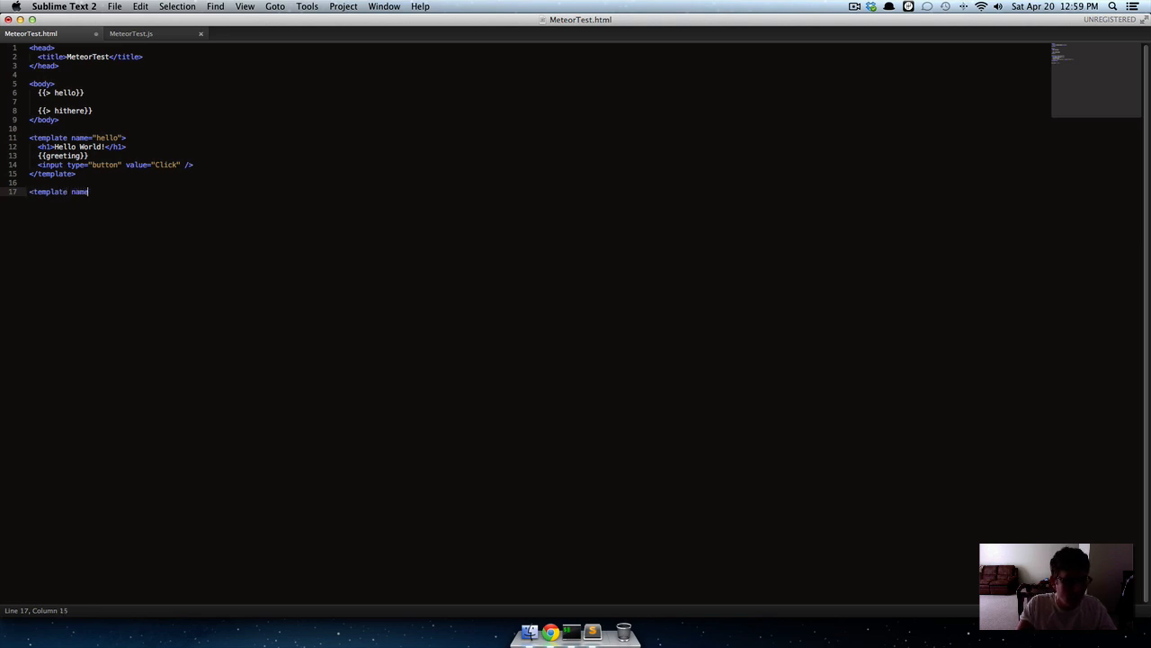
text(="hithere">)
text(<h2></h2>)
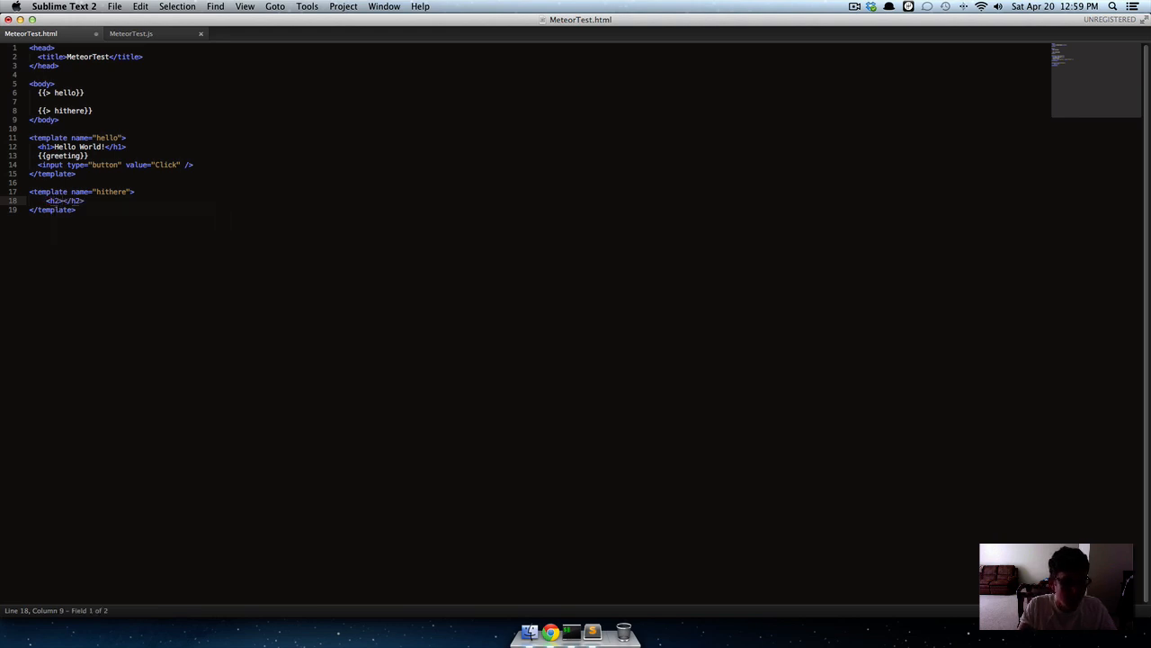
text(Hi there)
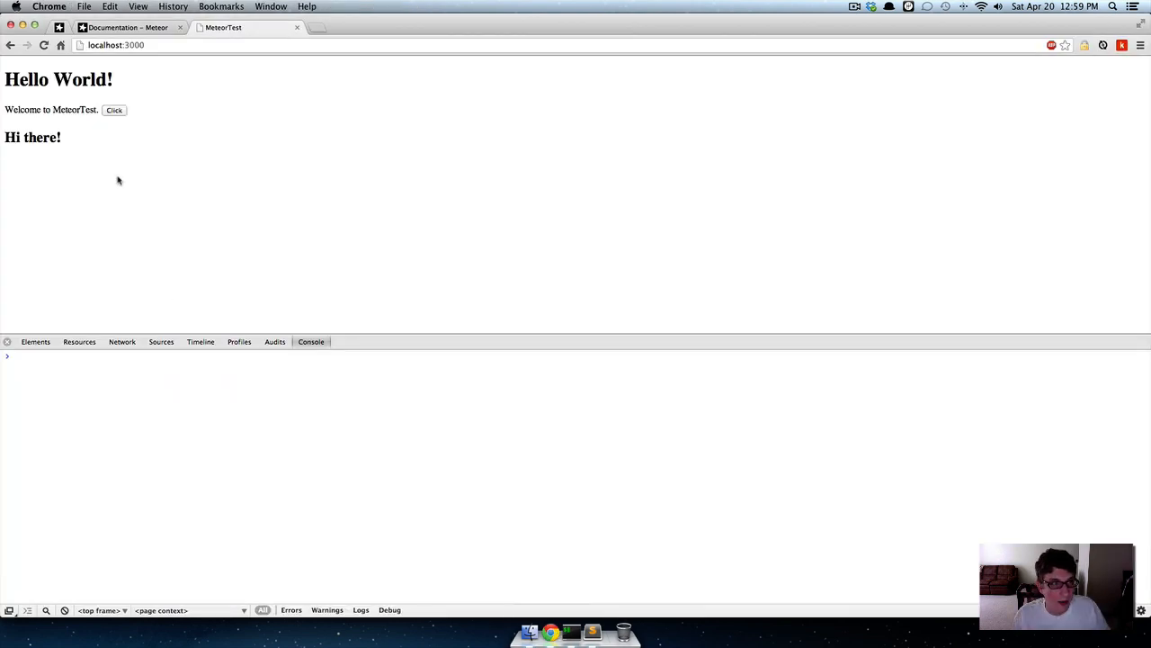
mouse_move(80, 138)
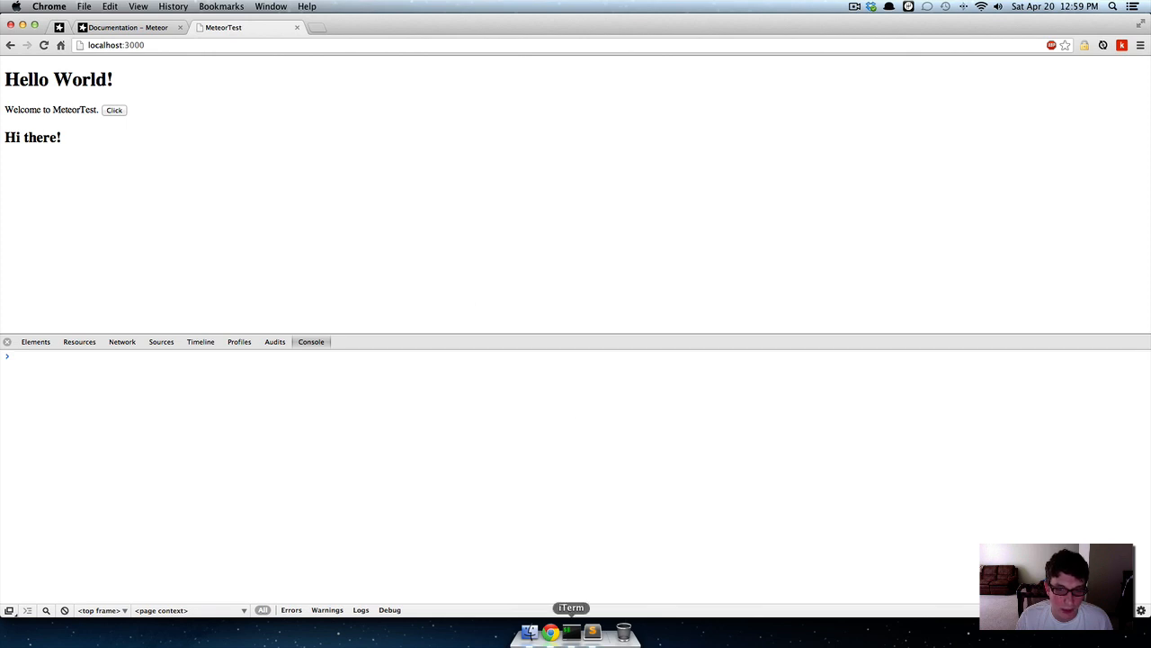
mouse_move(187, 189)
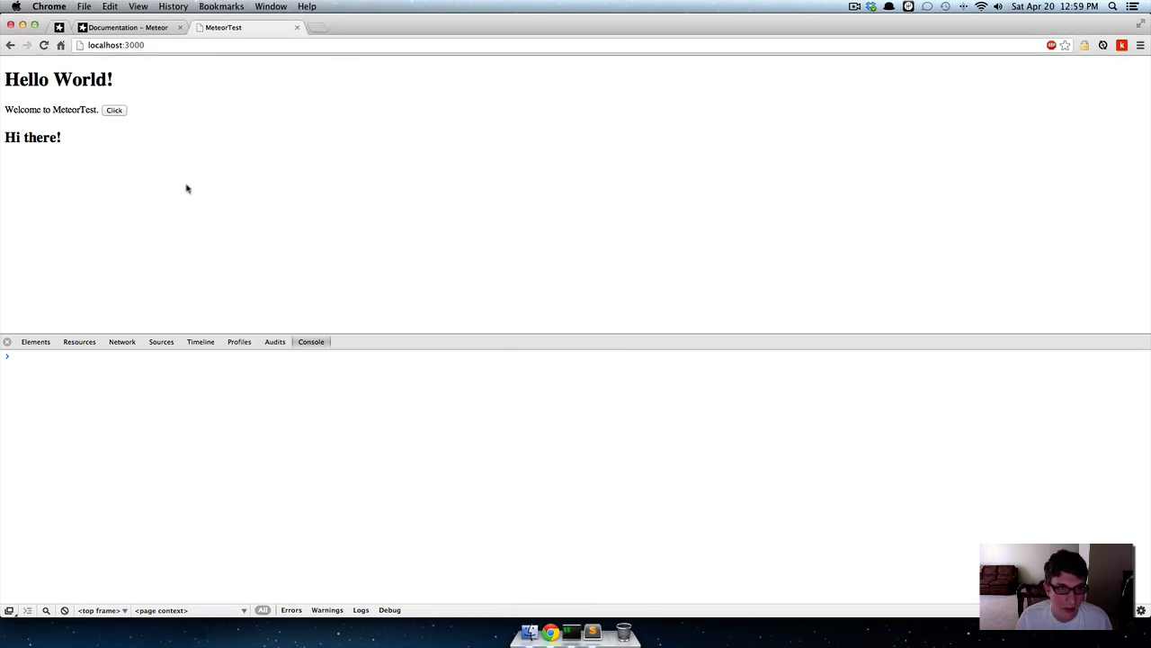
mouse_move(591, 630)
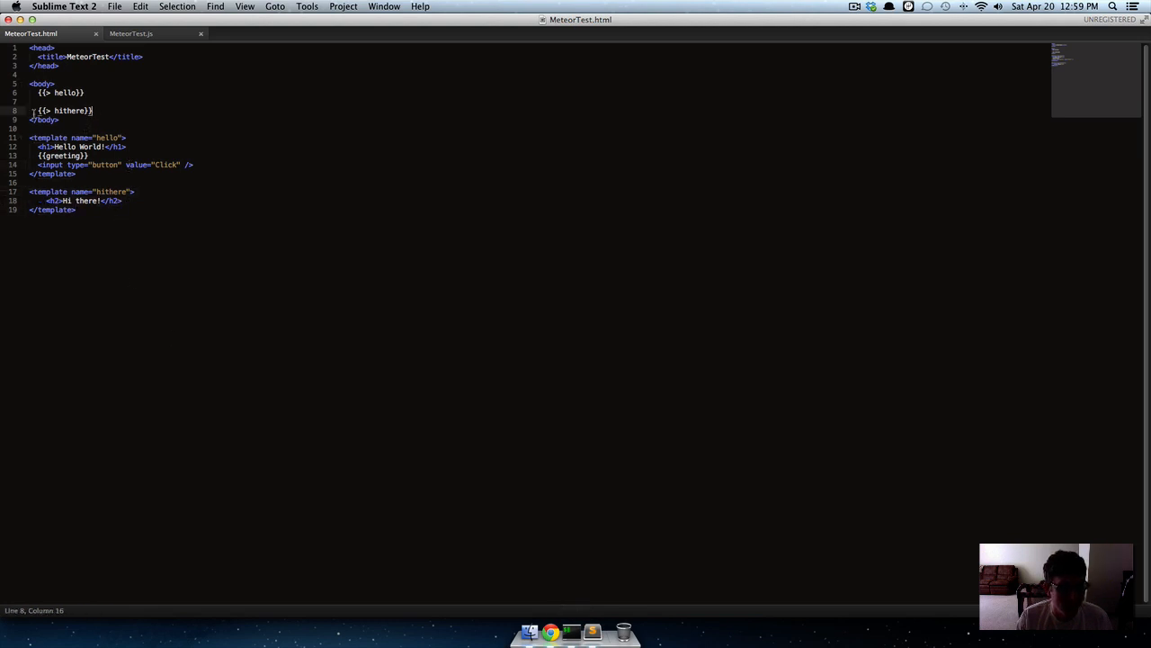
drag(29, 110, 93, 110)
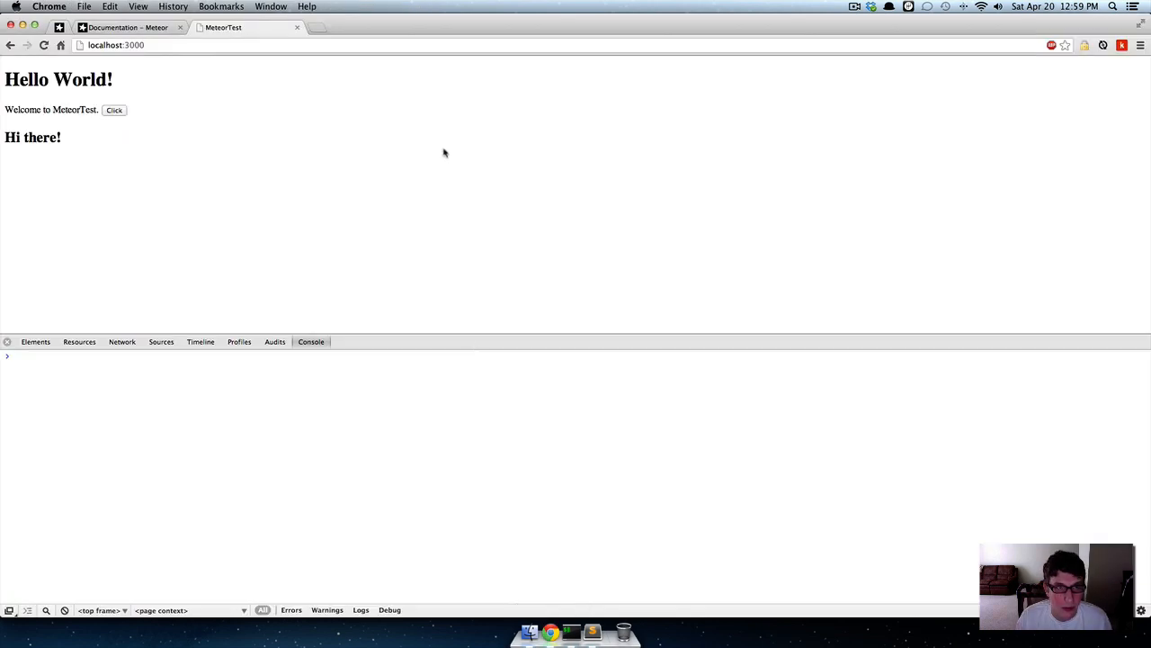
click(313, 27)
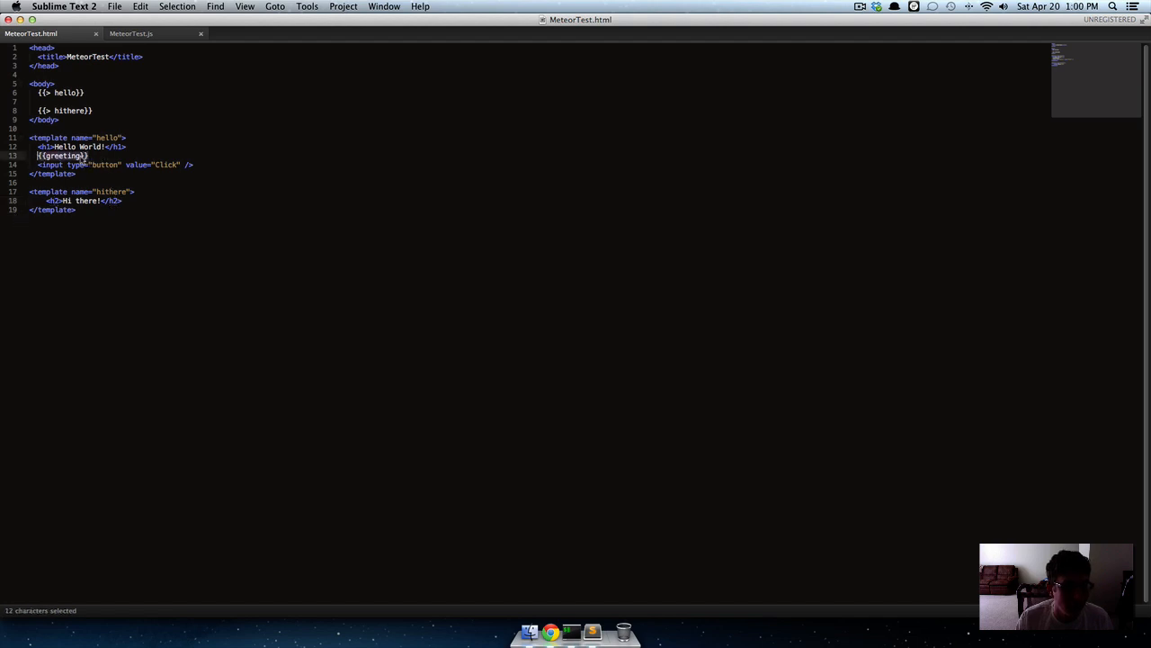
Compare MeteorTest.html with MeteorTest.js and settle on the Template.hello.greeting helper
click(131, 32)
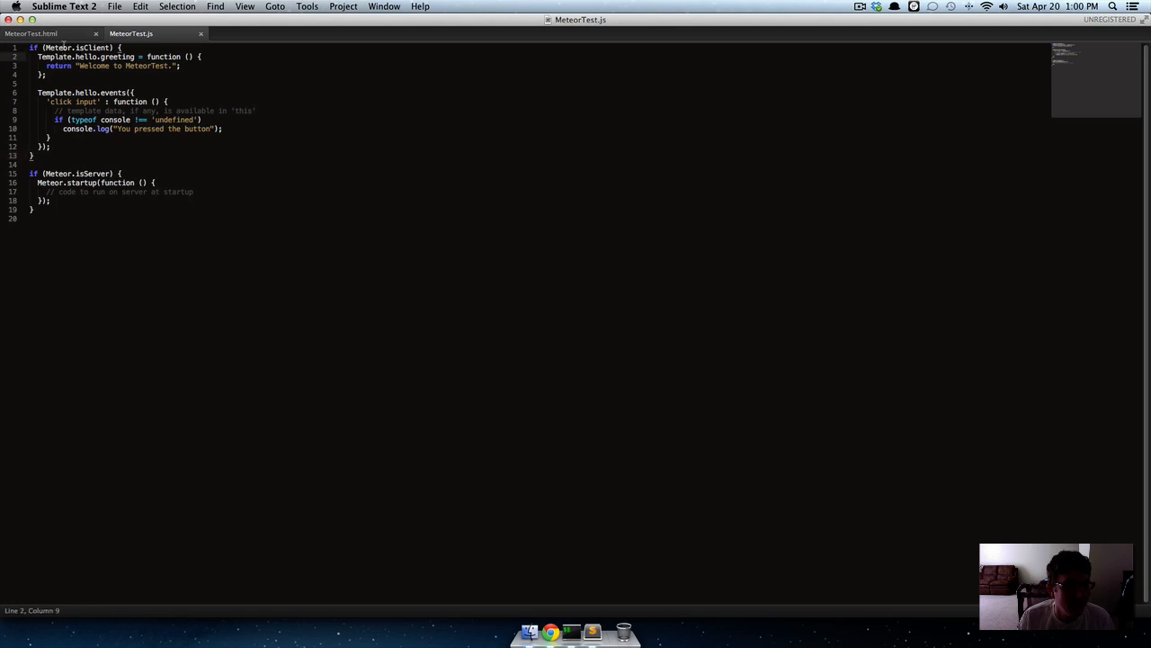
click(31, 33)
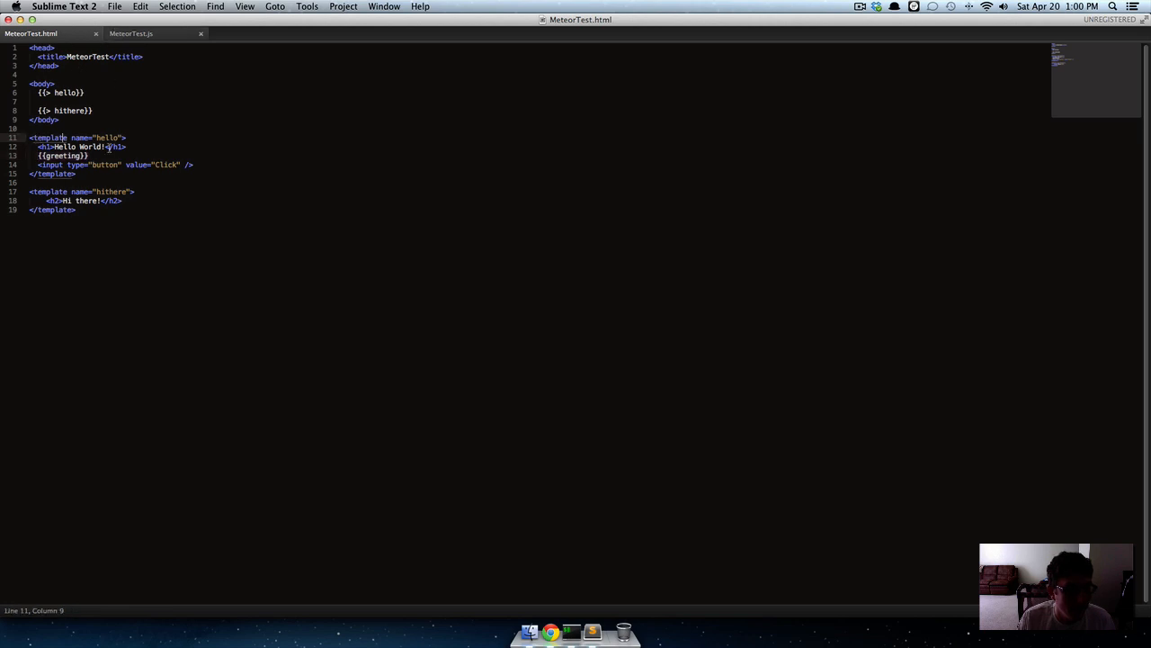
click(129, 32)
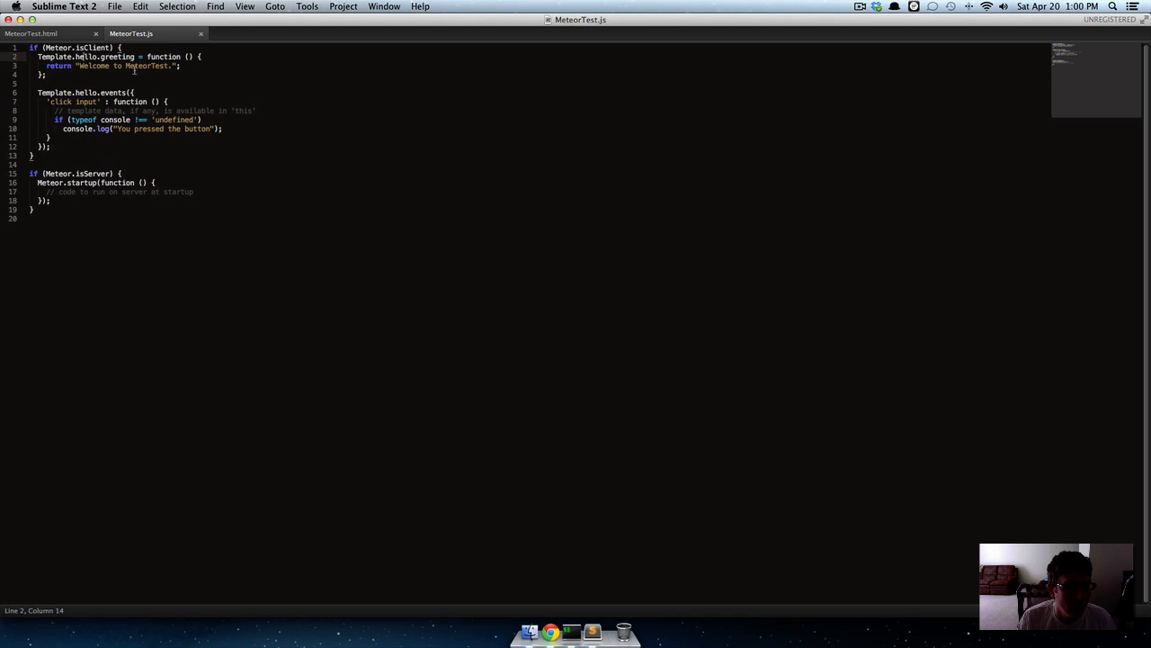
click(32, 32)
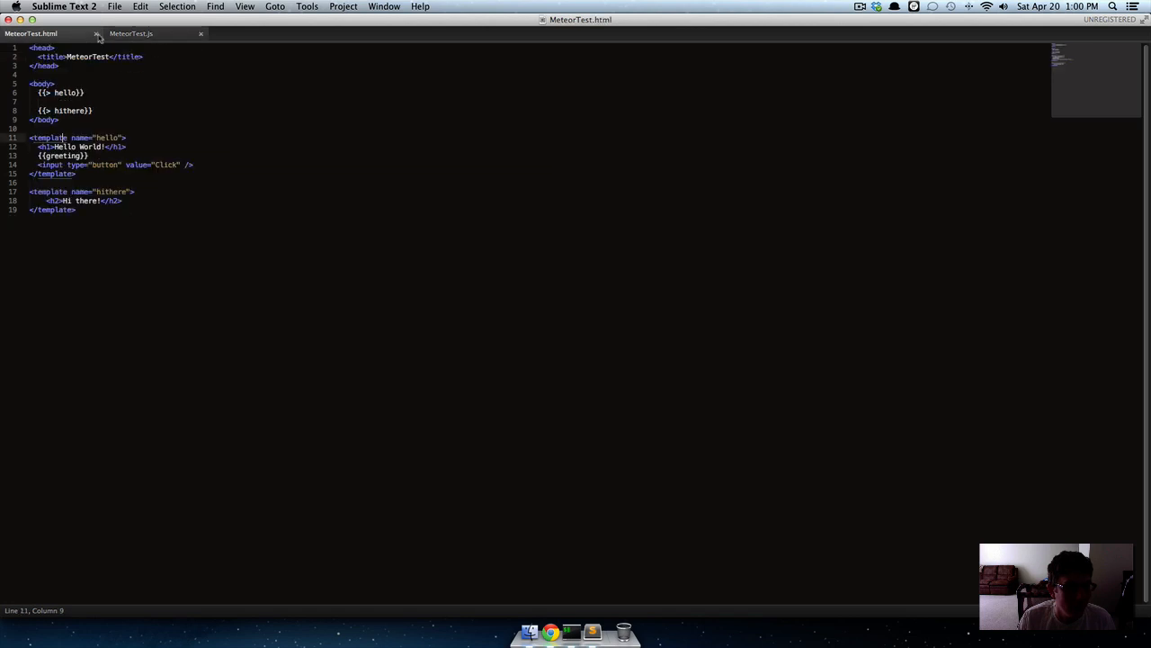
click(130, 33)
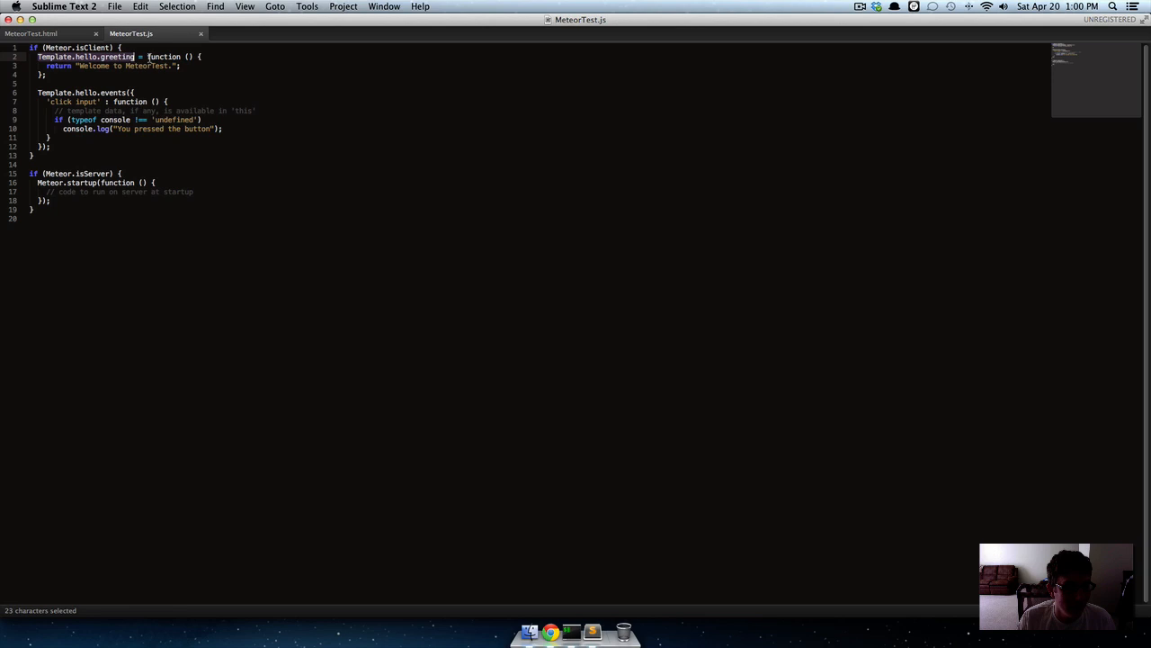
Extend the greeting return string so it reads 'Welcome to MeteorTest guys!'
click(153, 55)
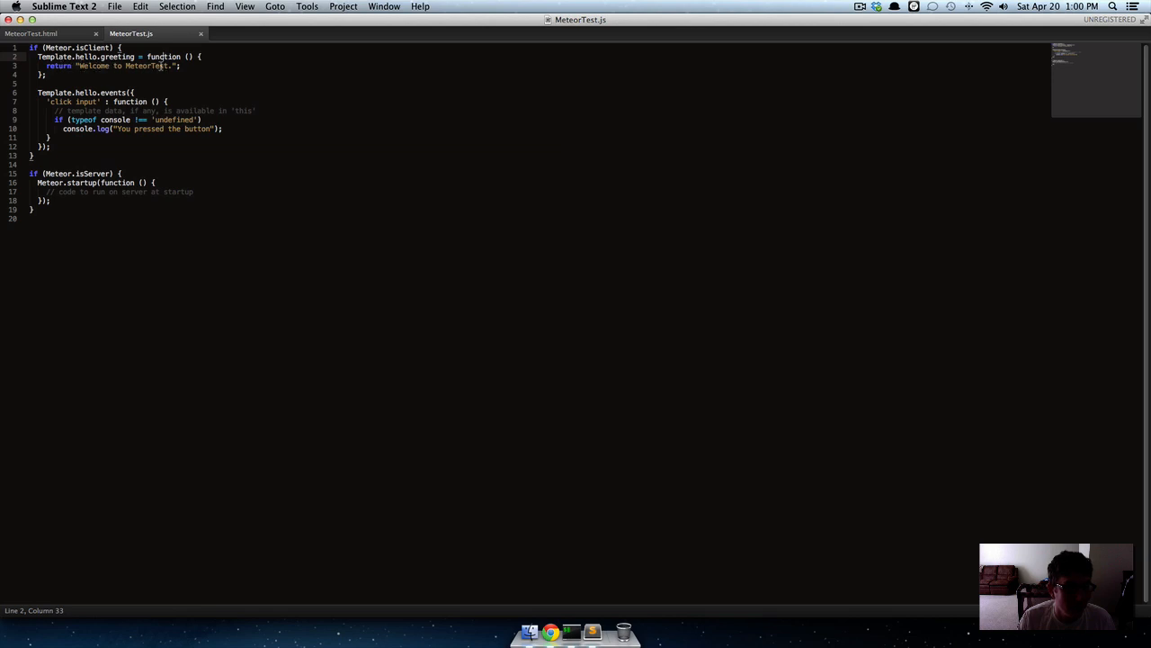
click(169, 64)
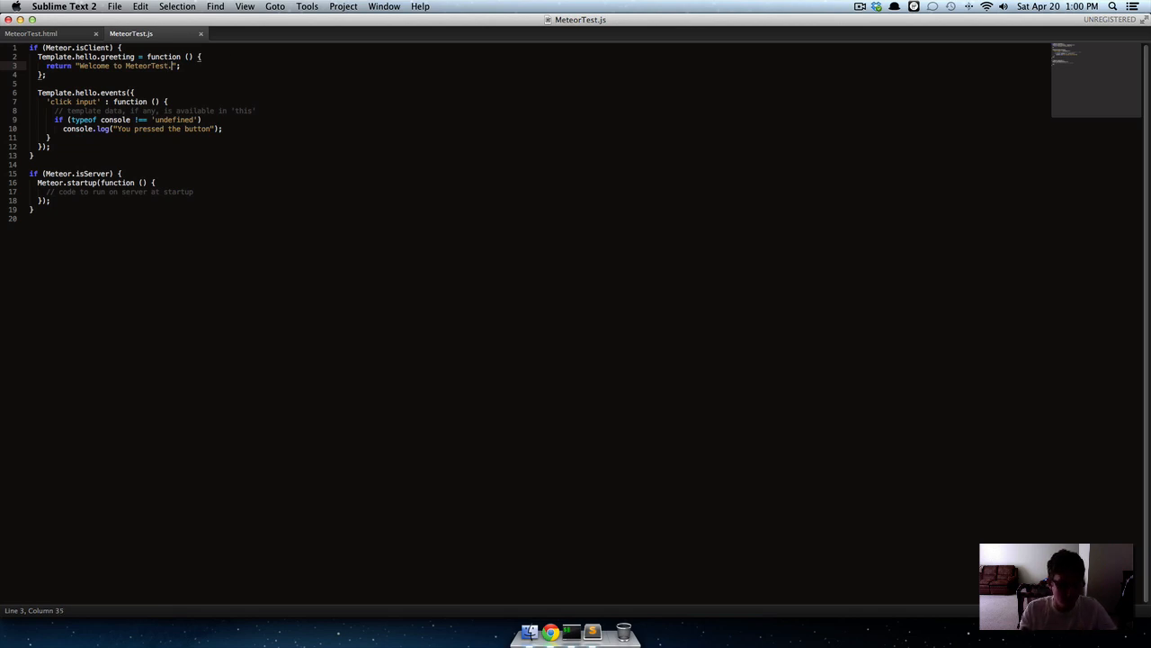
text(g)
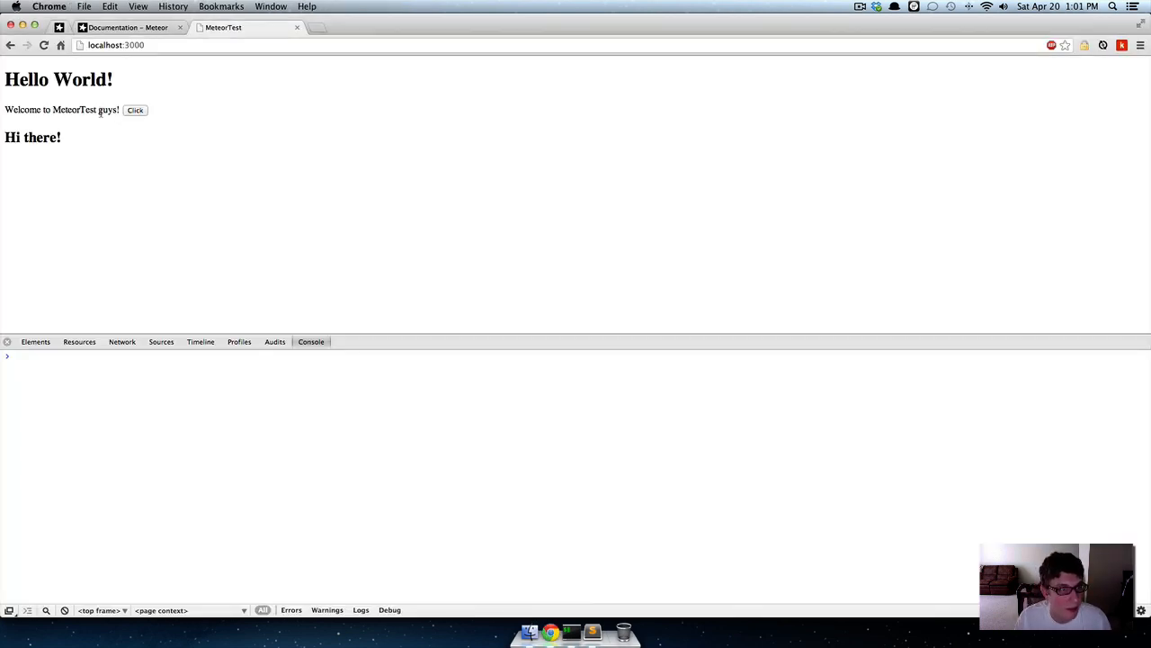
mouse_move(147, 132)
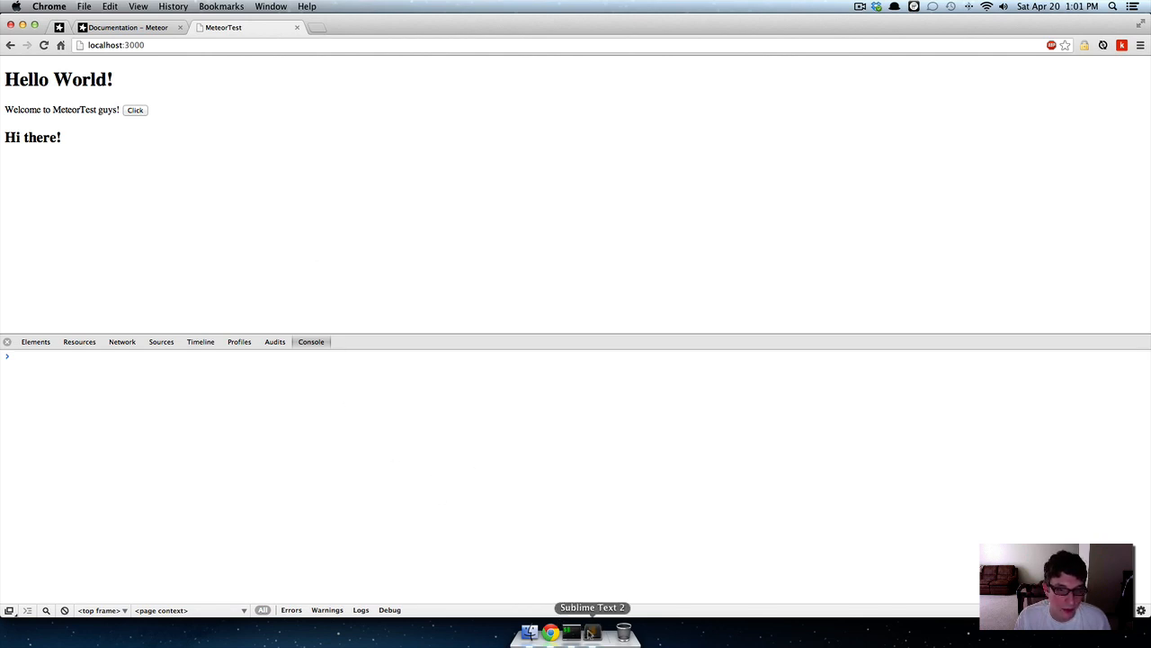
click(592, 632)
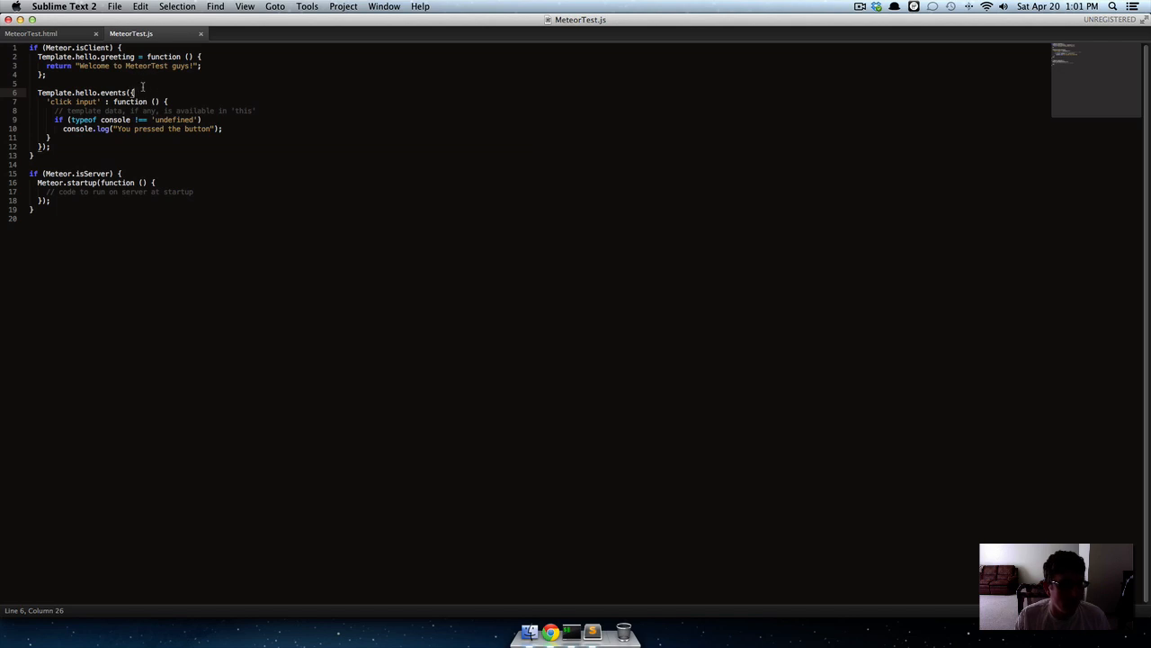
click(31, 32)
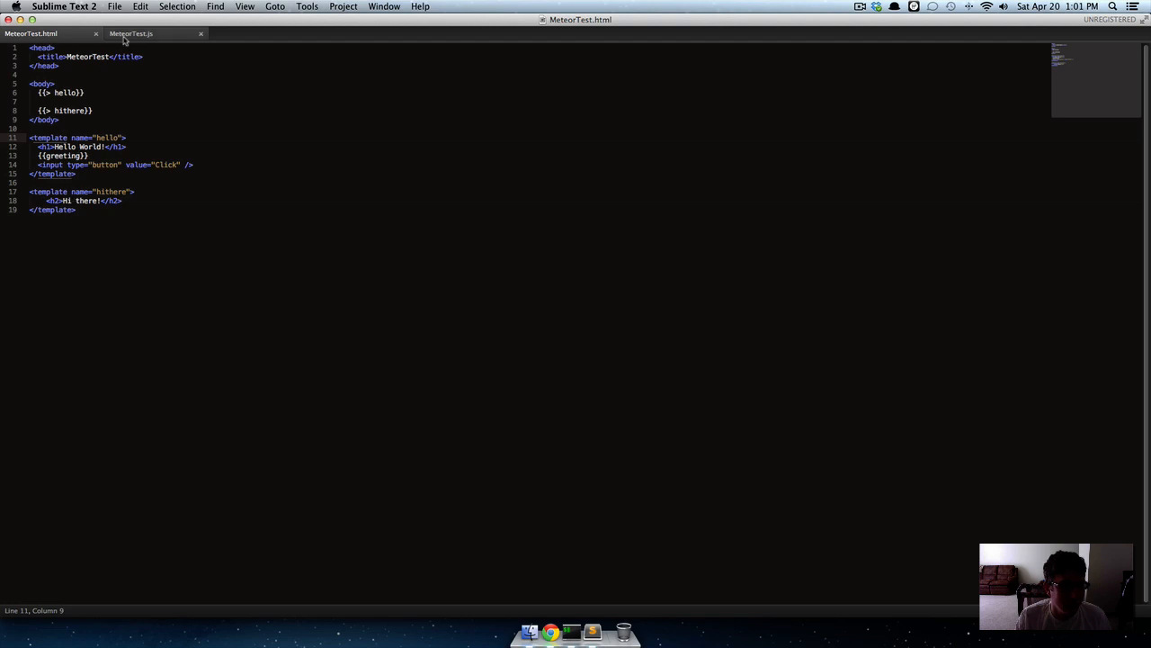
click(130, 32)
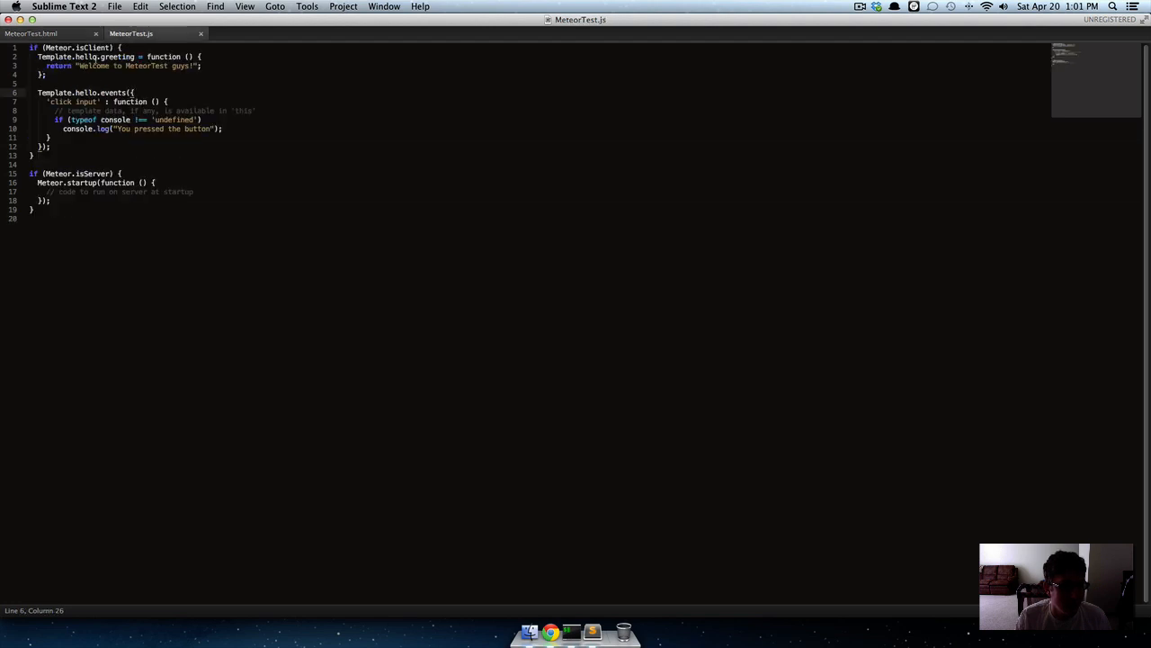